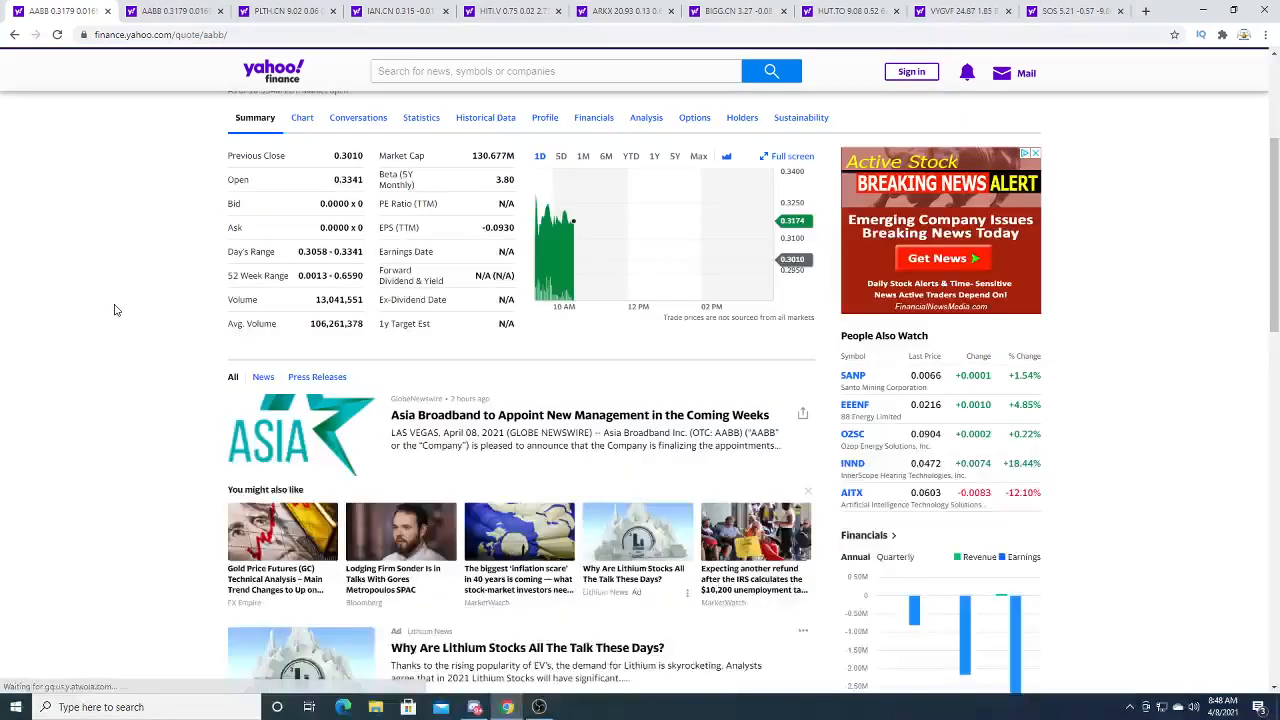
Open the 'Asia Broadband to Appoint New Management in the Coming Weeks' story and start reading its opening lines.
{"action": "left_click", "coordinate": [606, 414]}
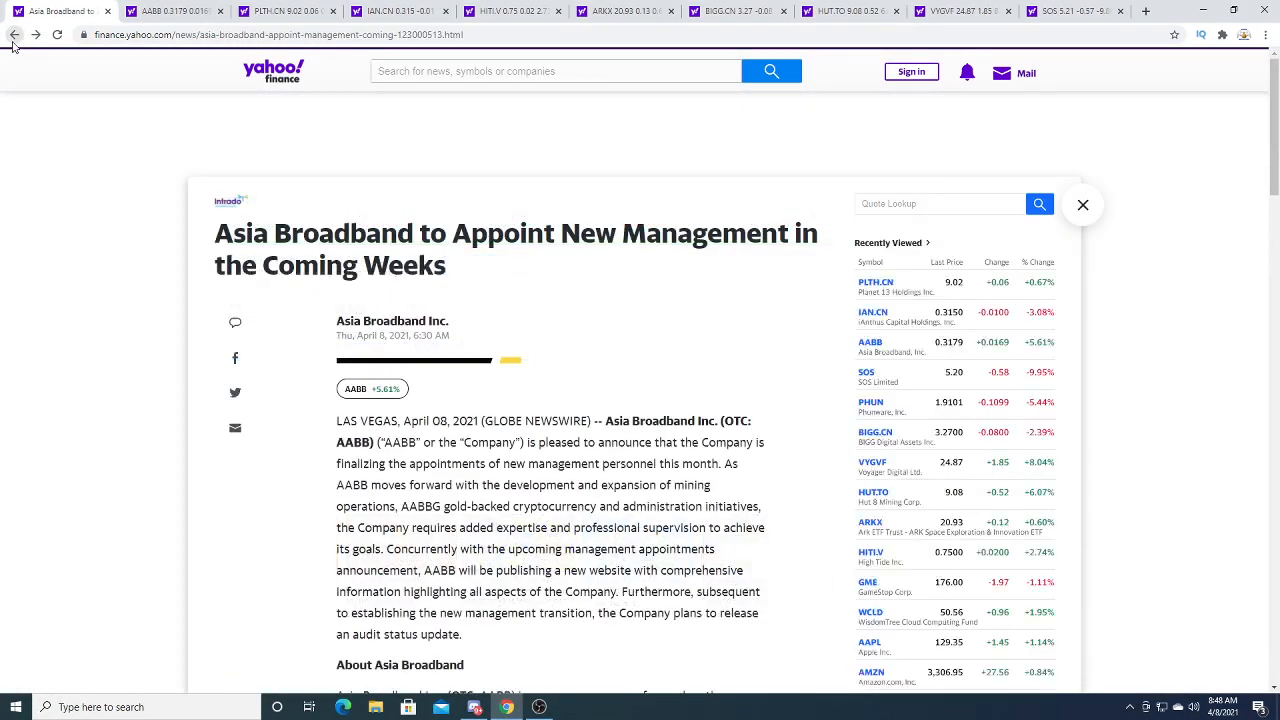
{"action": "left_click_drag", "start_coordinate": [488, 232], "coordinate": [800, 232]}
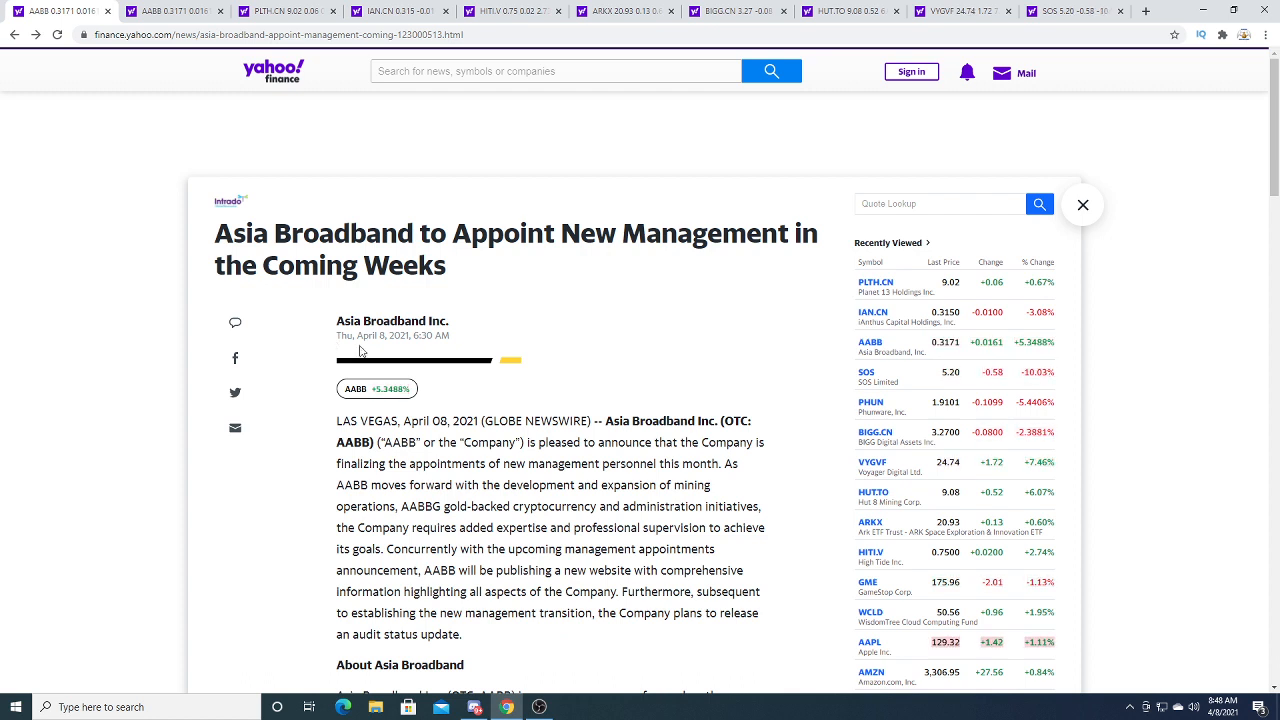
{"action": "left_click_drag", "start_coordinate": [568, 442], "coordinate": [648, 442]}
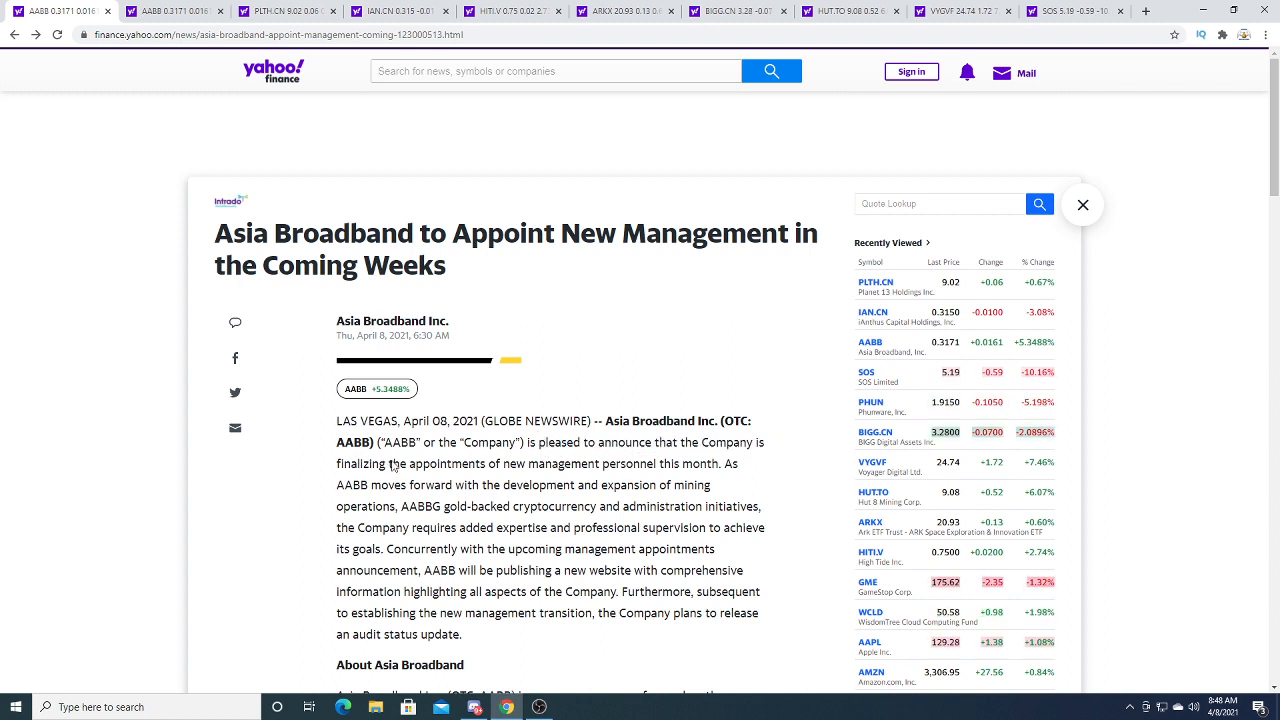
{"action": "left_click_drag", "start_coordinate": [388, 464], "coordinate": [576, 464]}
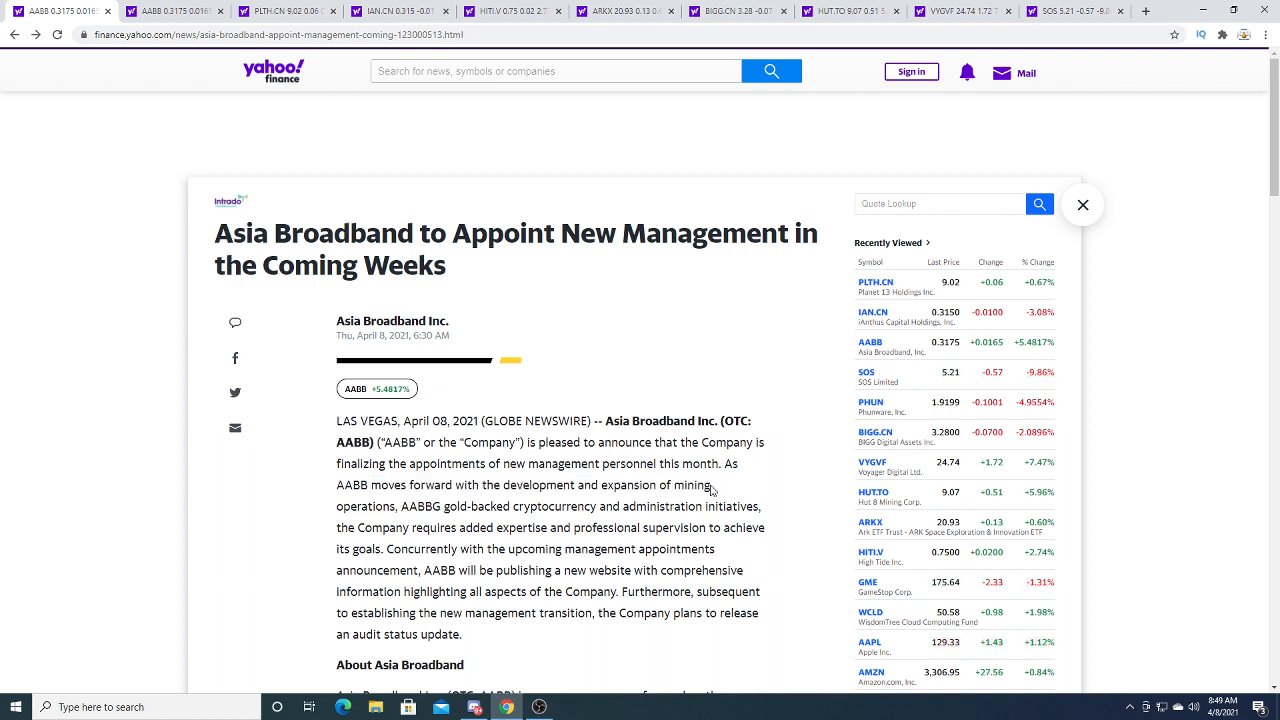
Read the middle of the article, highlighting the AABBG ticker, the added-expertise phrase and 'Concurrently'.
{"action": "double_click", "coordinate": [420, 506]}
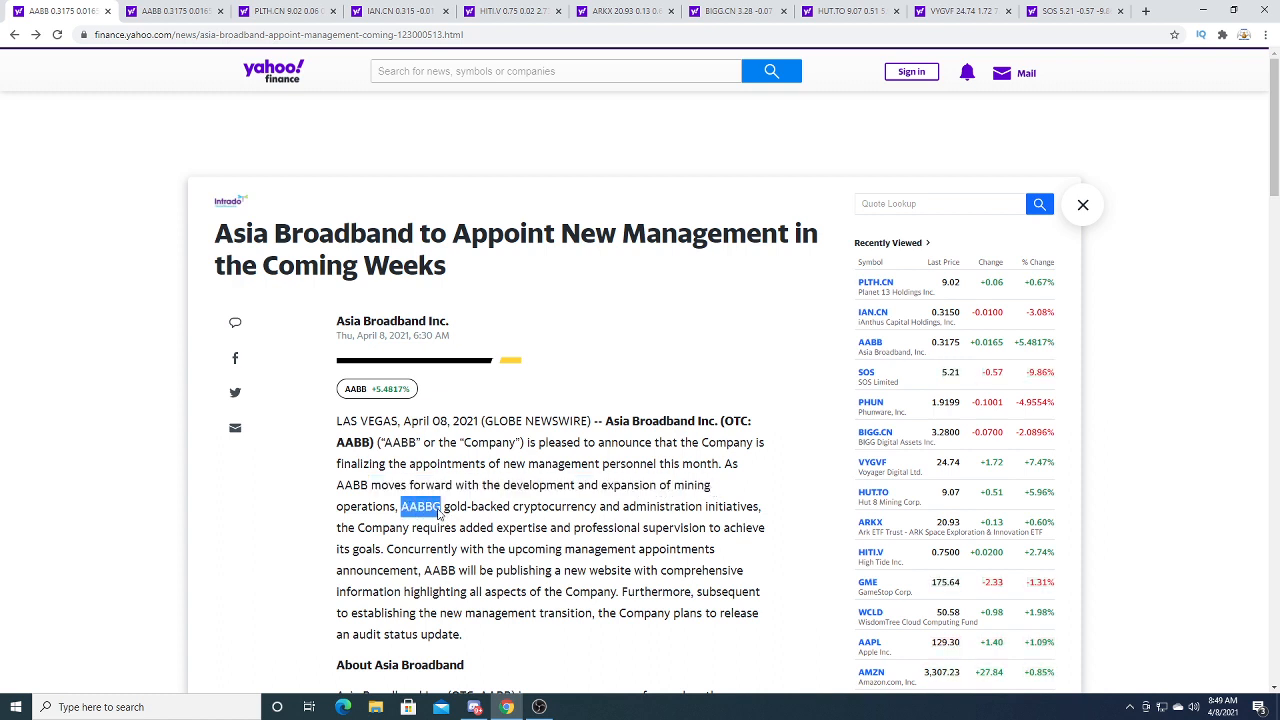
{"action": "left_click_drag", "start_coordinate": [400, 506], "coordinate": [508, 506]}
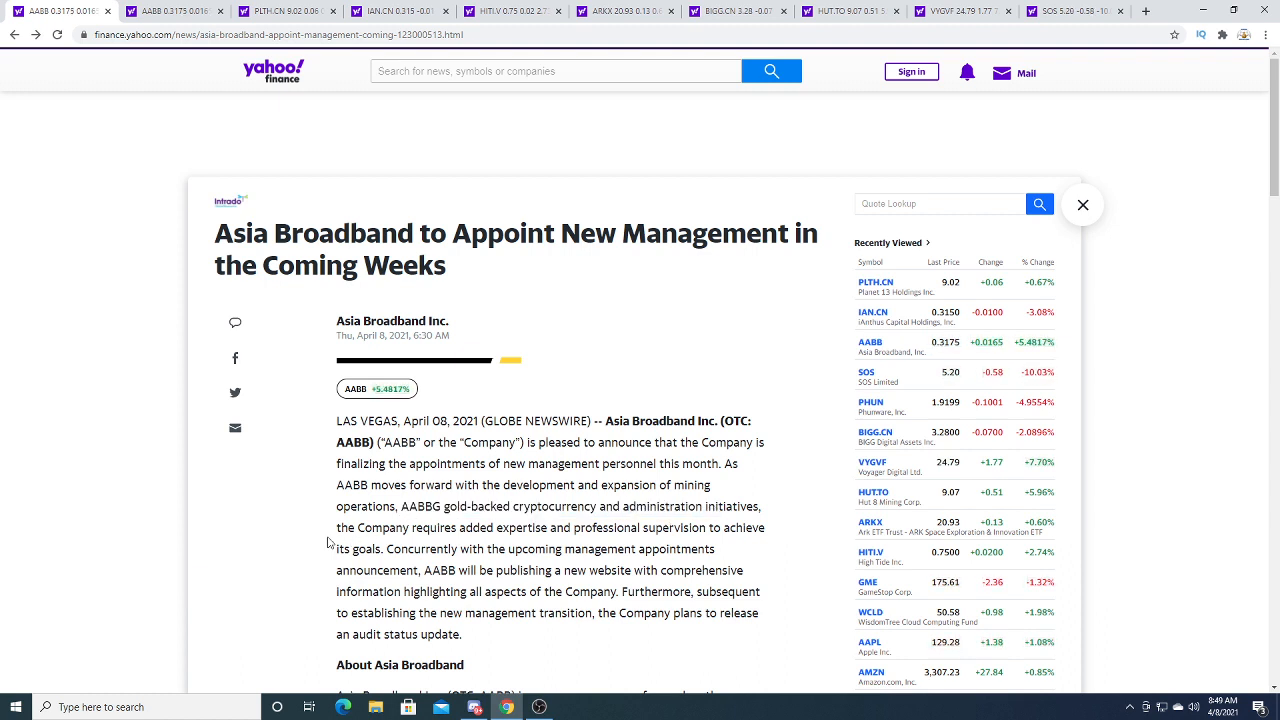
{"action": "left_click_drag", "start_coordinate": [340, 528], "coordinate": [424, 528]}
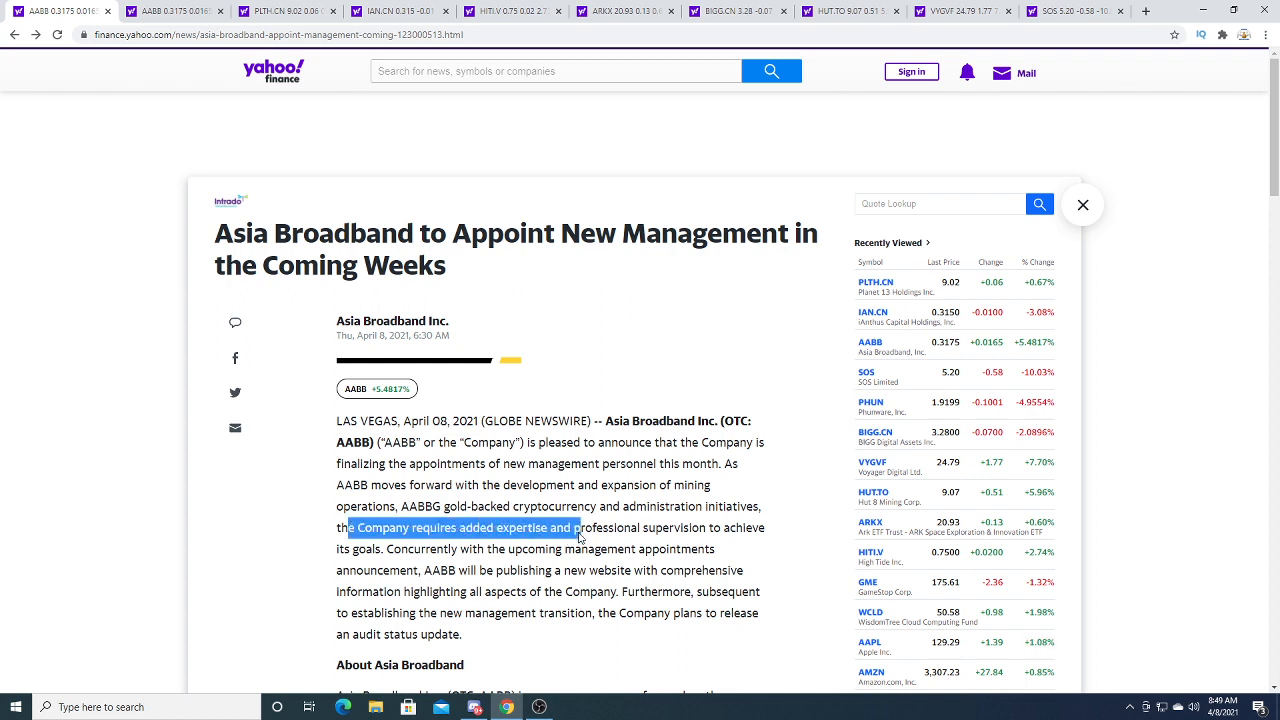
{"action": "left_click_drag", "start_coordinate": [578, 528], "coordinate": [730, 528]}
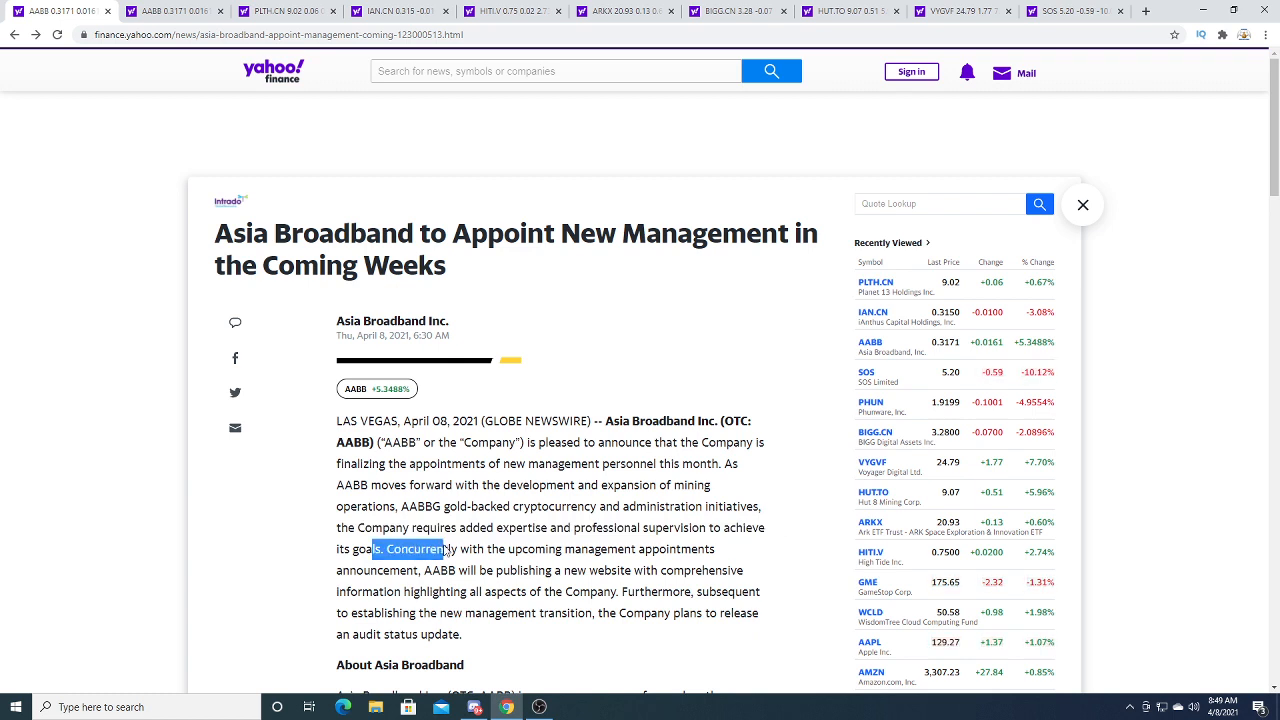
{"action": "left_click", "coordinate": [484, 548]}
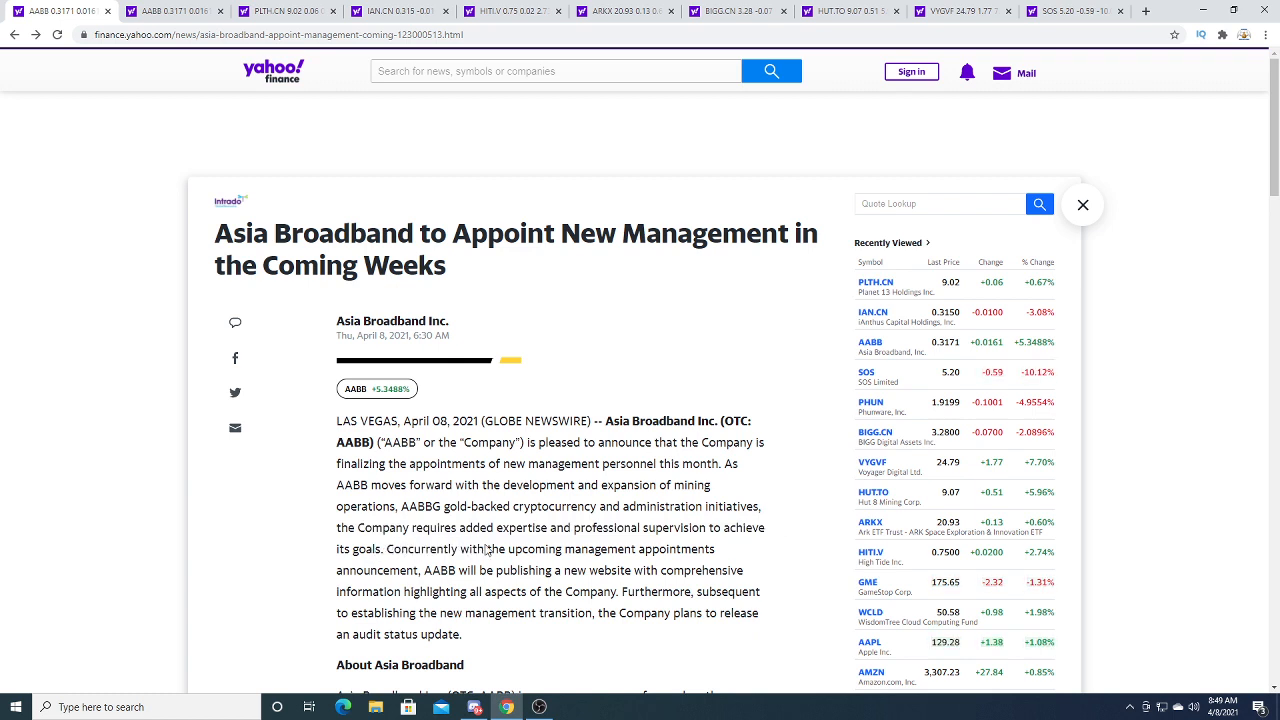
Work through the remaining paragraphs of the Asia Broadband press release line by line.
{"action": "left_click_drag", "start_coordinate": [448, 548], "coordinate": [636, 548]}
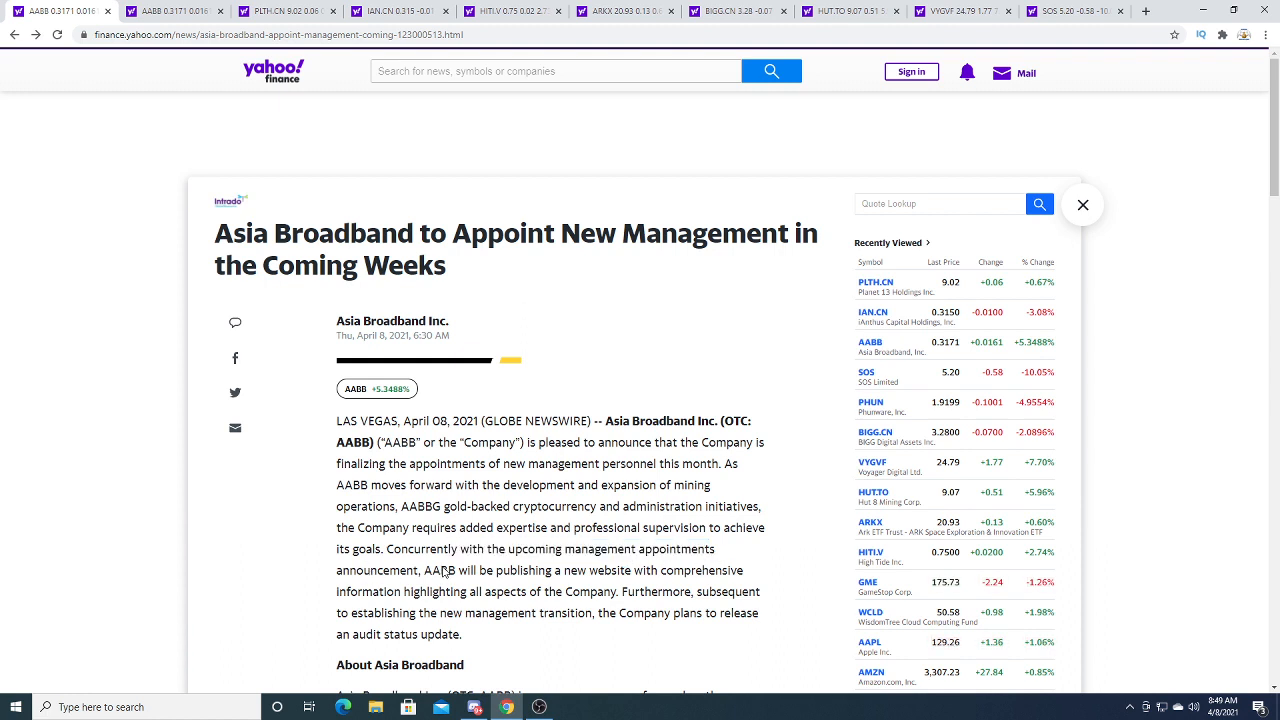
{"action": "left_click_drag", "start_coordinate": [440, 570], "coordinate": [536, 570]}
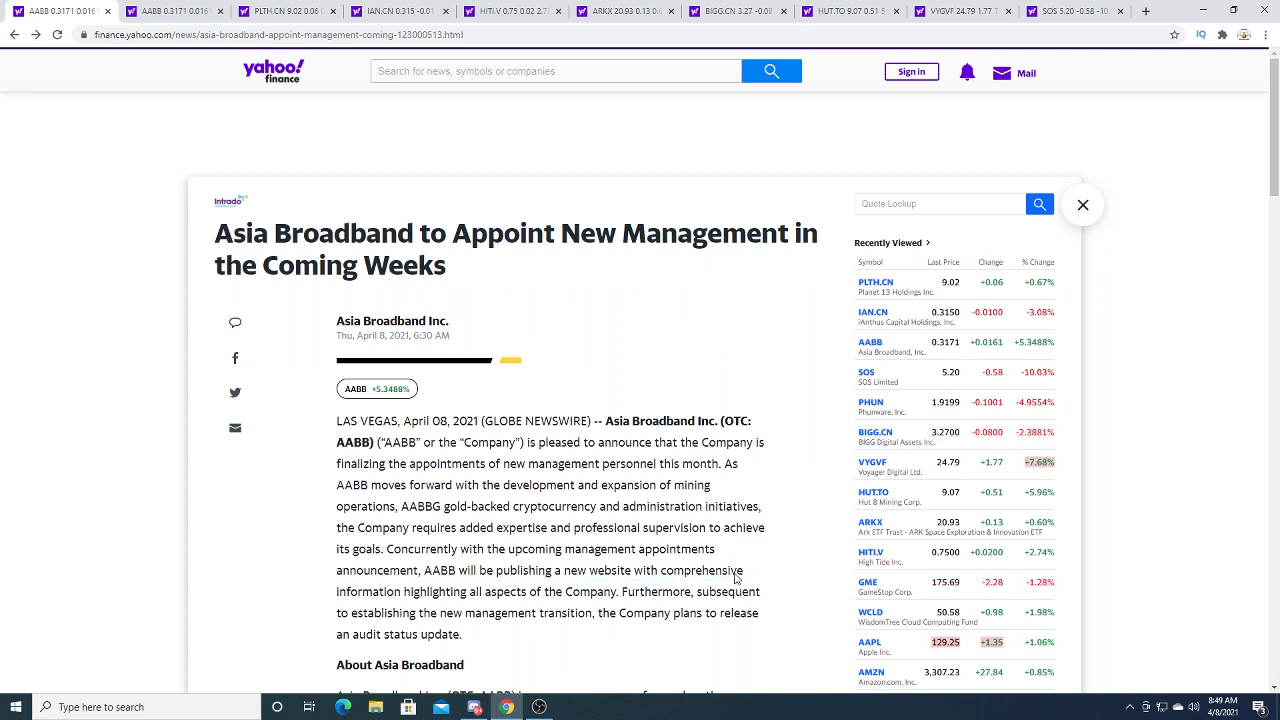
{"action": "double_click", "coordinate": [438, 592]}
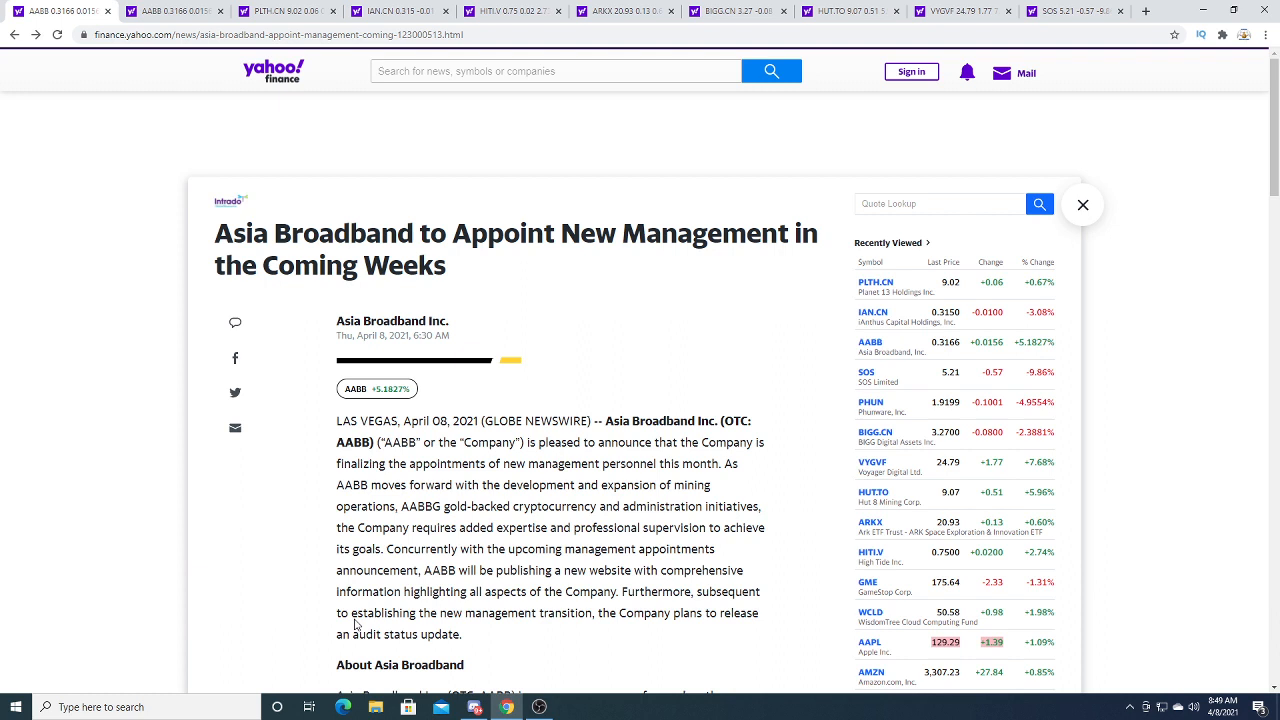
{"action": "left_click_drag", "start_coordinate": [352, 612], "coordinate": [588, 612]}
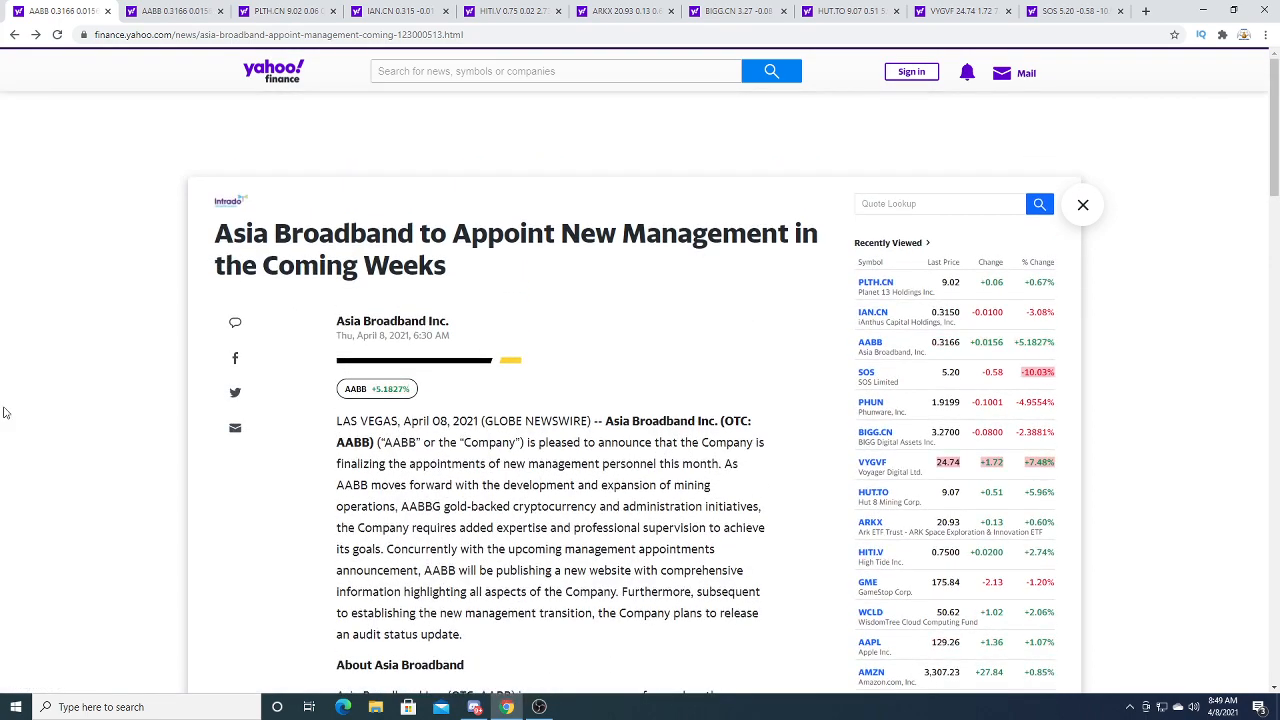
Return to the AABB quote summary and show its full interactive price chart with volume bars.
{"action": "left_click", "coordinate": [164, 12]}
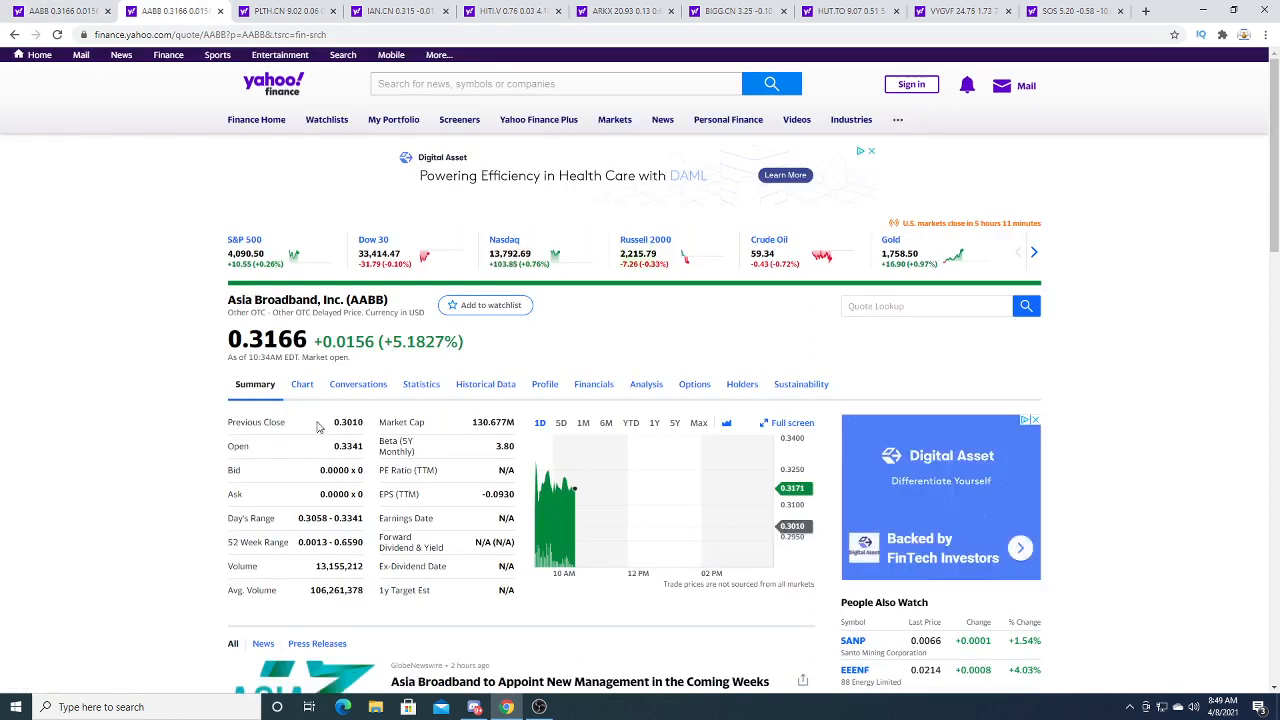
{"action": "mouse_move", "coordinate": [284, 370]}
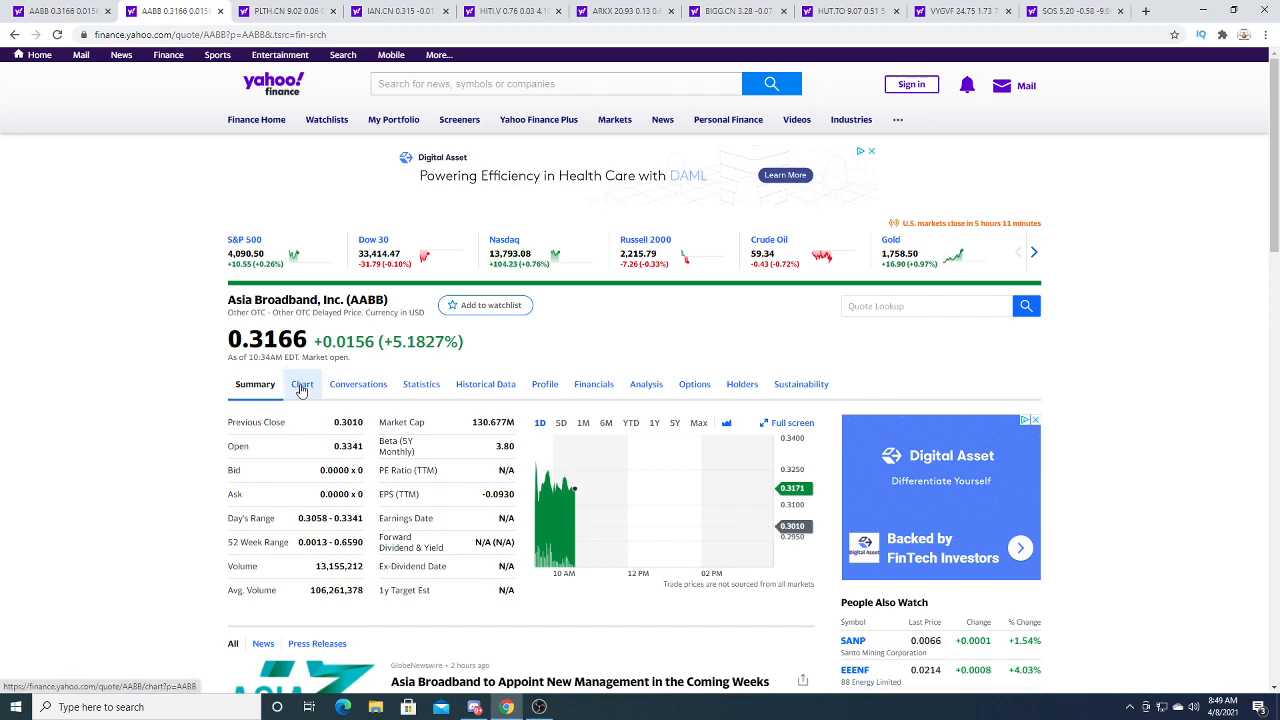
{"action": "left_click", "coordinate": [300, 384]}
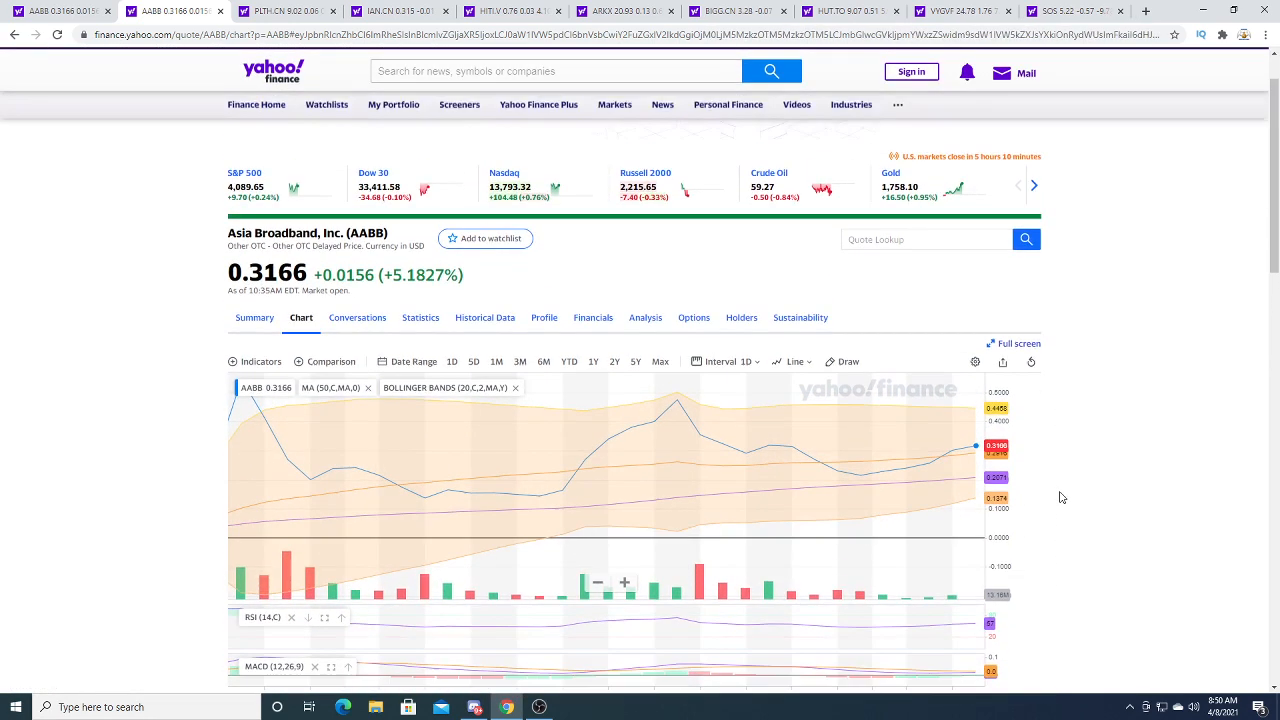
{"action": "scroll", "scroll_direction": "down", "scroll_amount": 3}
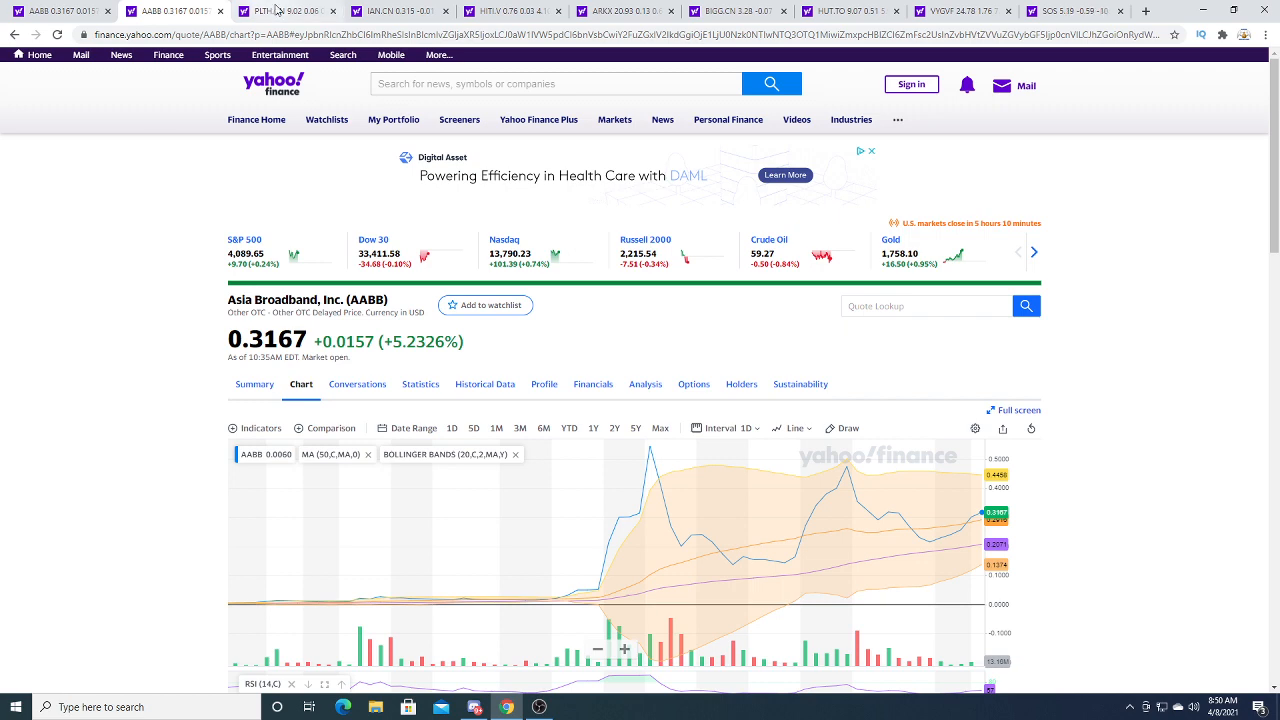
{"action": "mouse_move", "coordinate": [290, 12]}
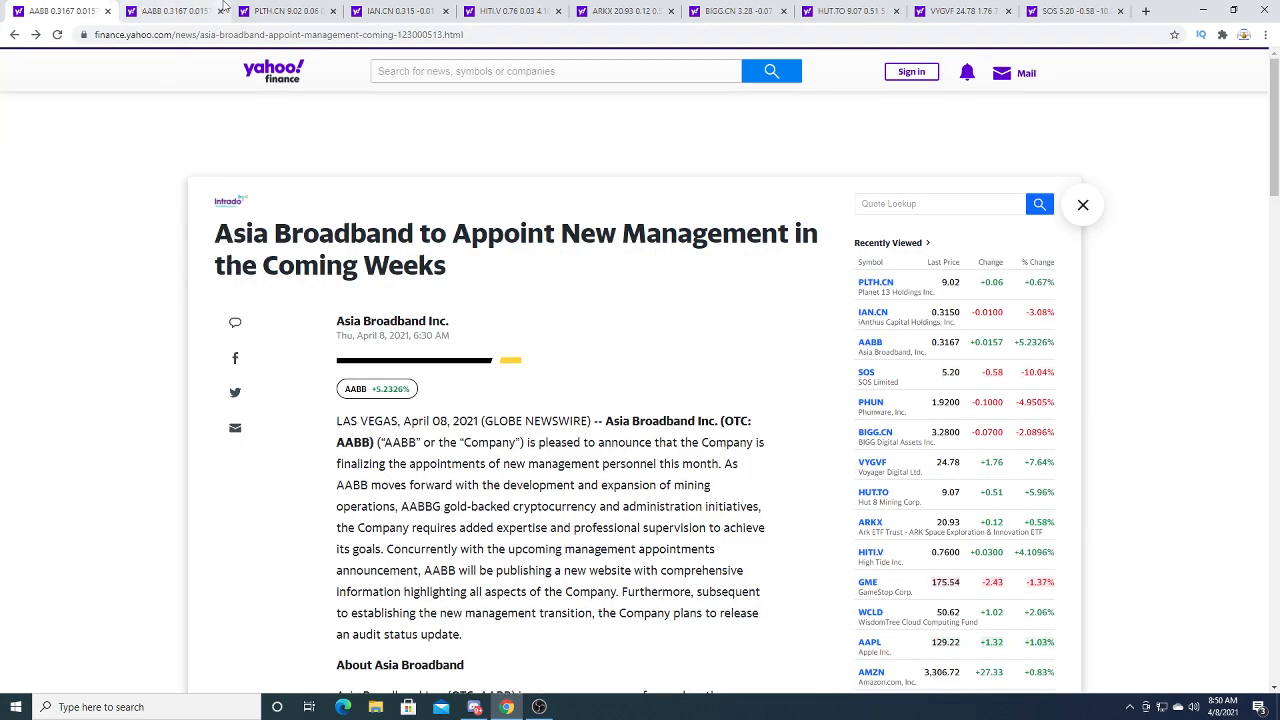
{"action": "mouse_move", "coordinate": [184, 10]}
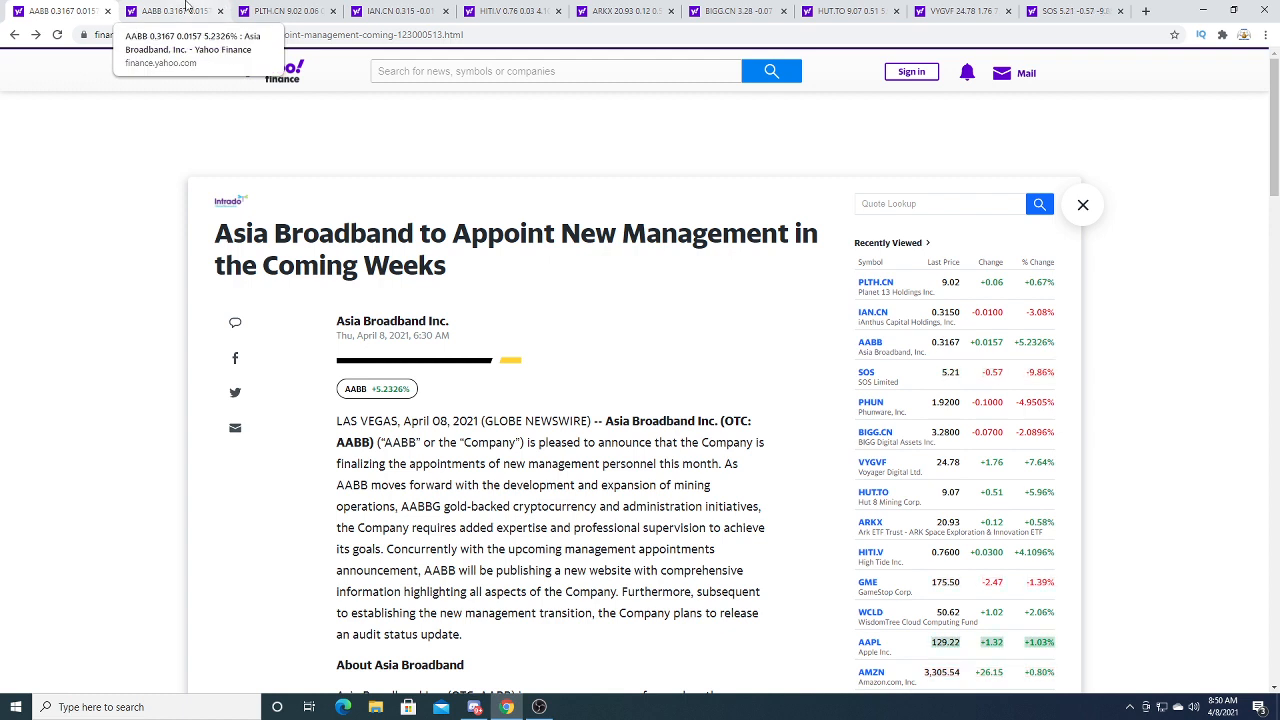
{"action": "mouse_move", "coordinate": [184, 78]}
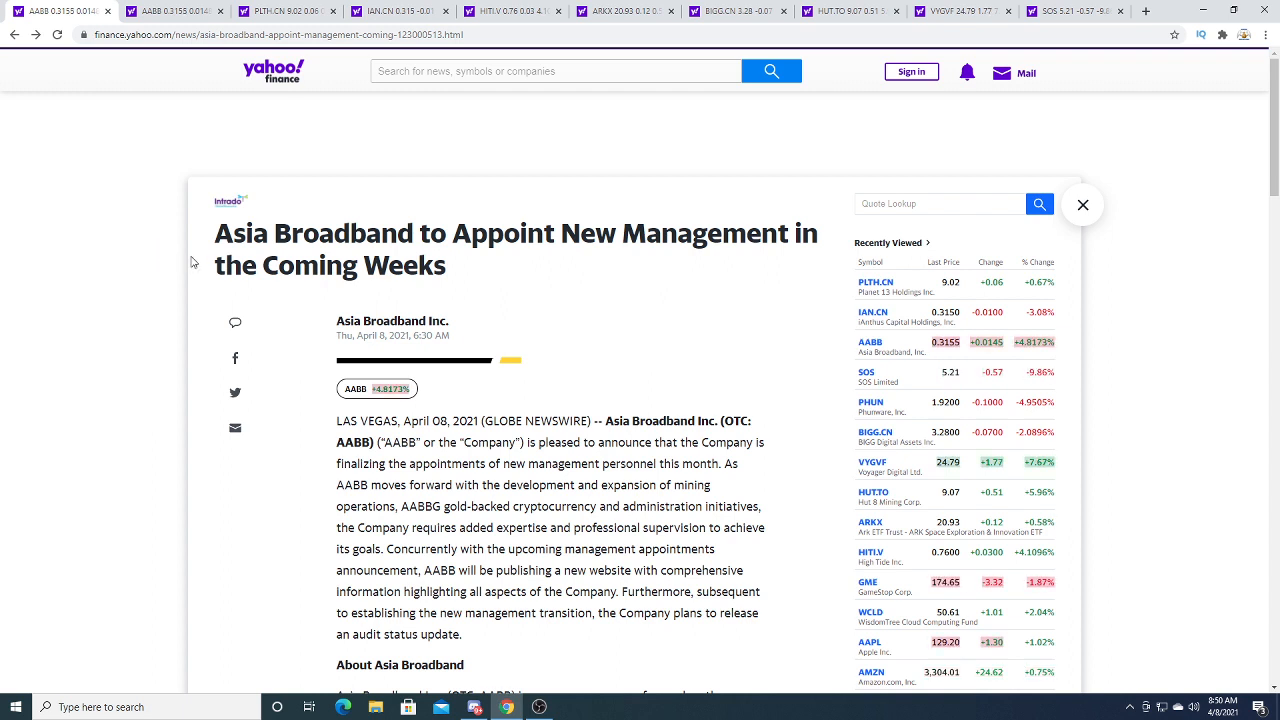
{"action": "mouse_move", "coordinate": [208, 256]}
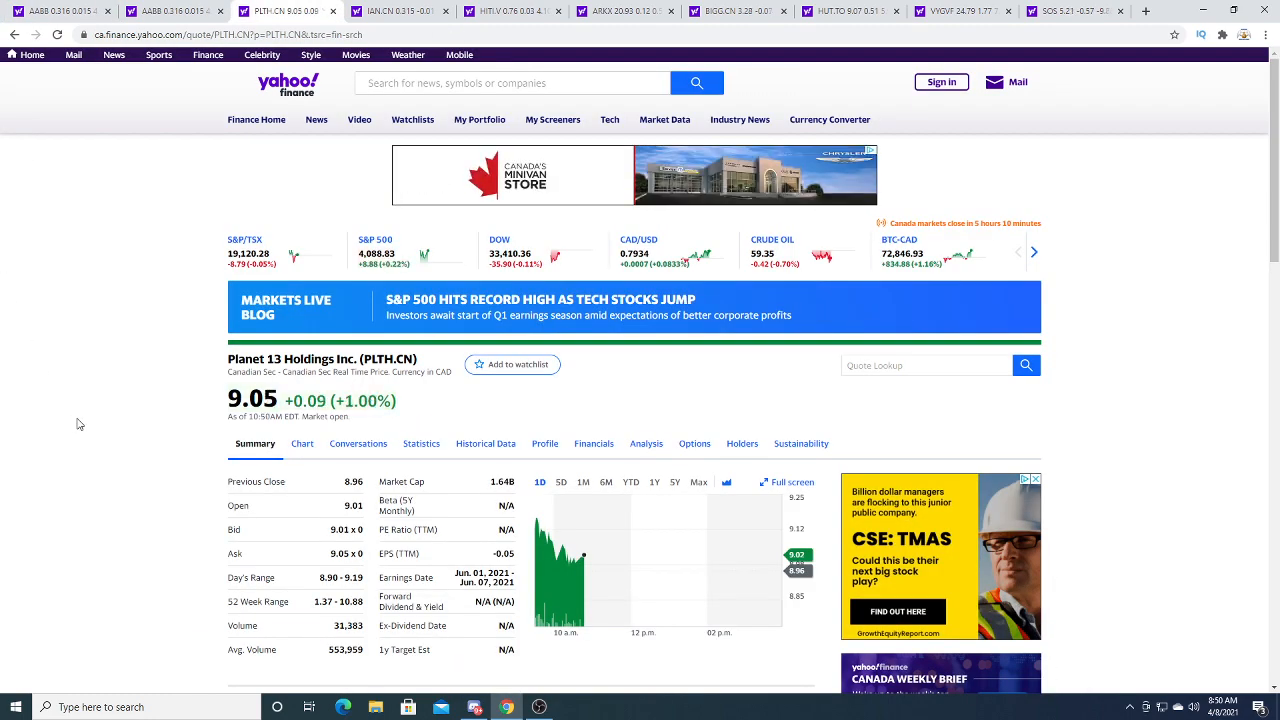
Scroll down the Planet 13 (PLTH.CN) quote summary to see more of the page.
{"action": "scroll", "scroll_direction": "down", "scroll_amount": 3}
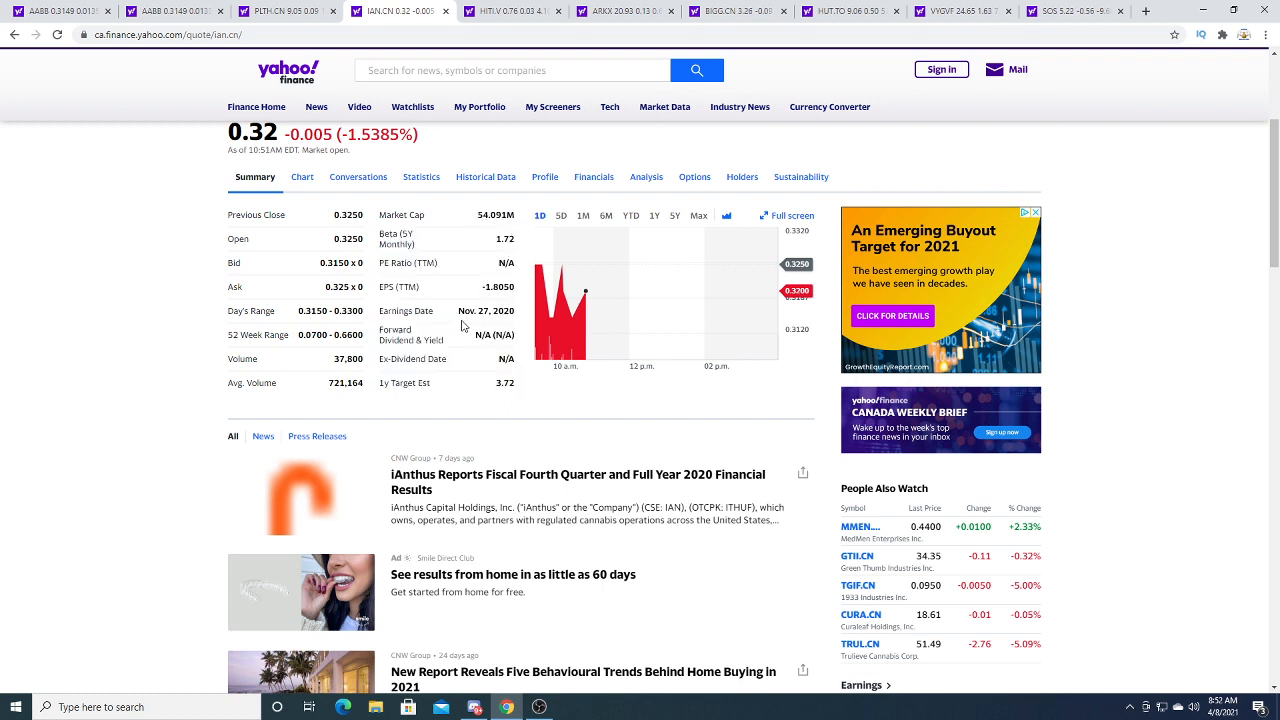
{"action": "mouse_move", "coordinate": [454, 340]}
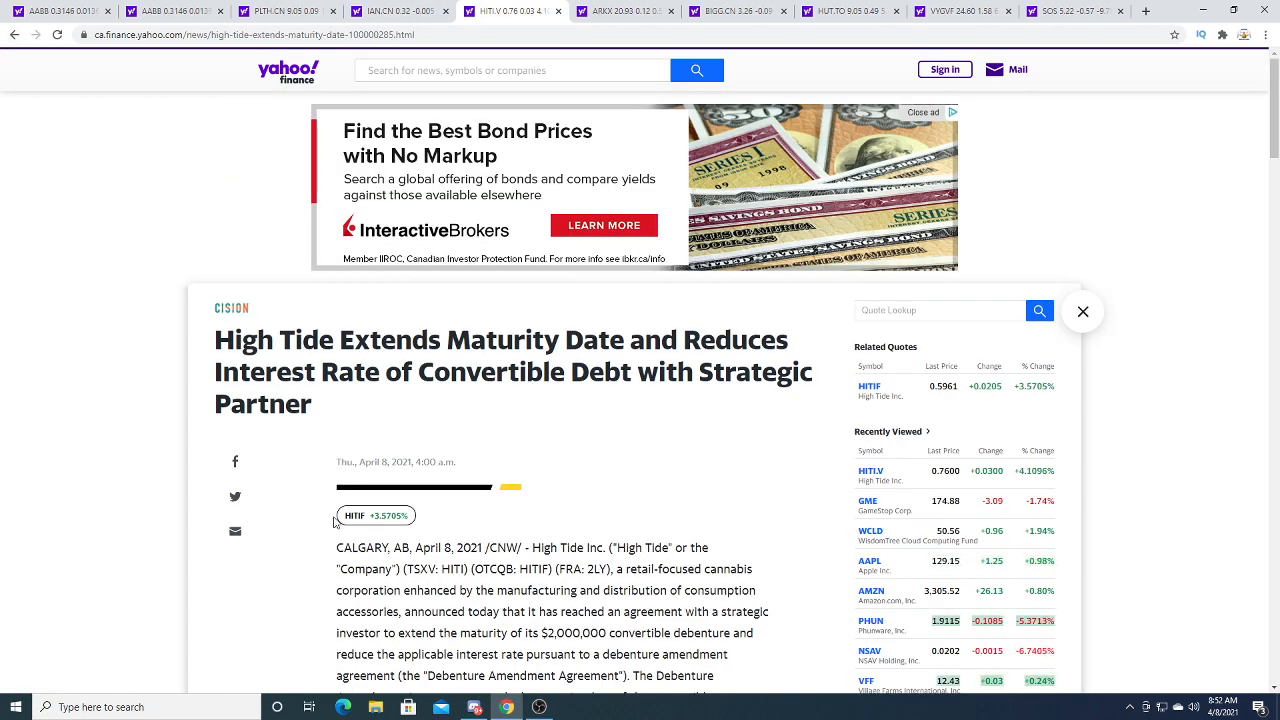
Read down the High Tide debenture article, highlighting the conversion price along the way.
{"action": "left_click_drag", "start_coordinate": [320, 340], "coordinate": [380, 372]}
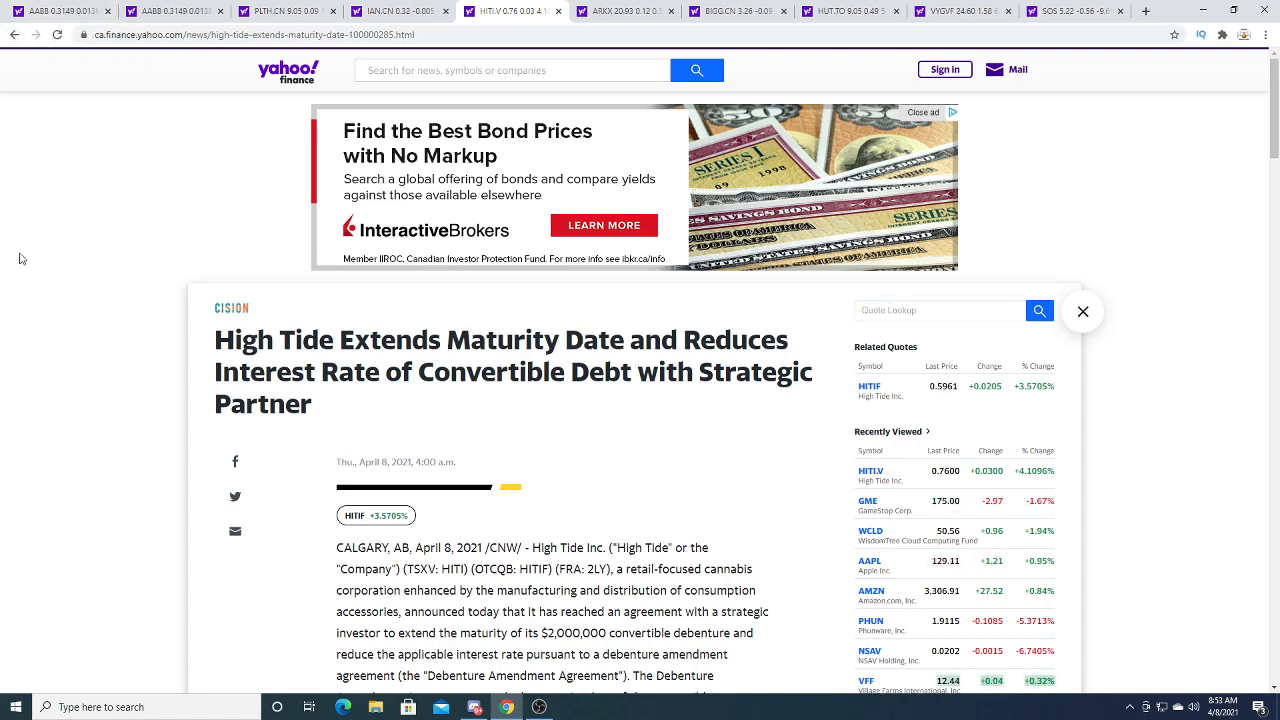
{"action": "scroll", "scroll_direction": "down", "scroll_amount": 3}
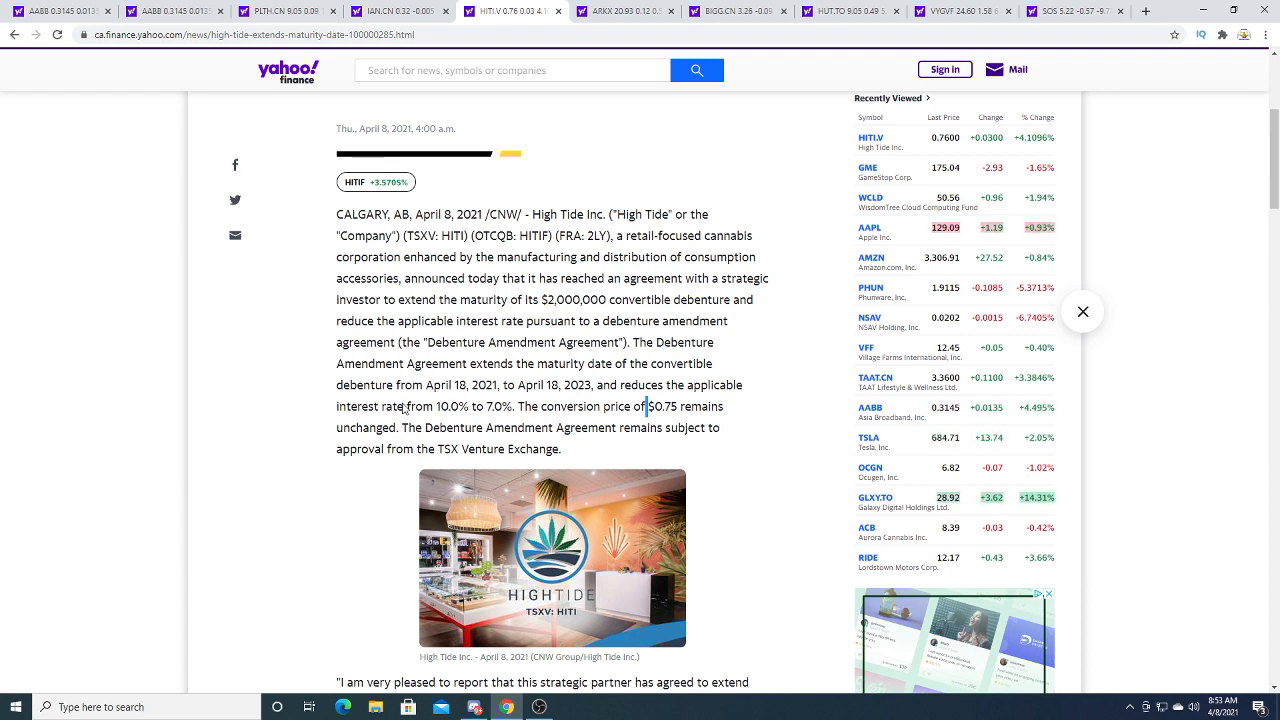
{"action": "left_click_drag", "start_coordinate": [336, 406], "coordinate": [424, 448]}
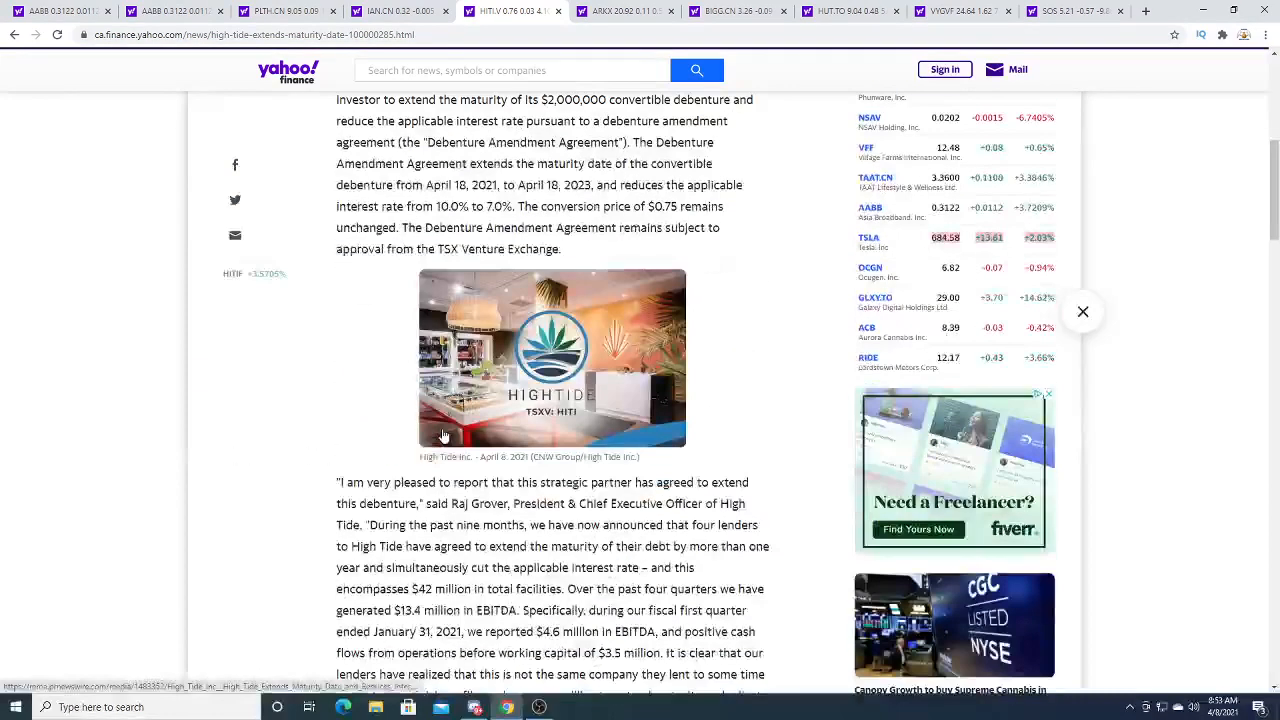
{"action": "scroll", "scroll_direction": "down", "scroll_amount": 3}
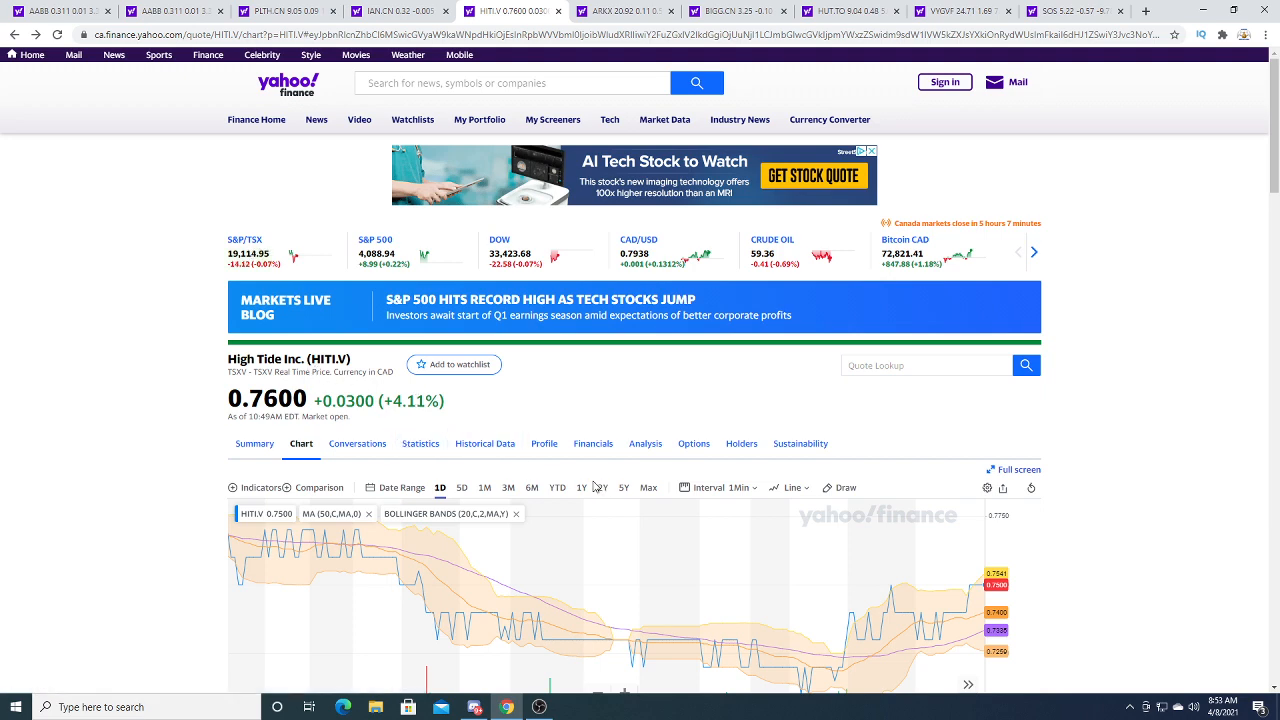
View the HITI.V chart at the one-year range, then at one-day with its RSI and MACD indicators below.
{"action": "left_click", "coordinate": [580, 488]}
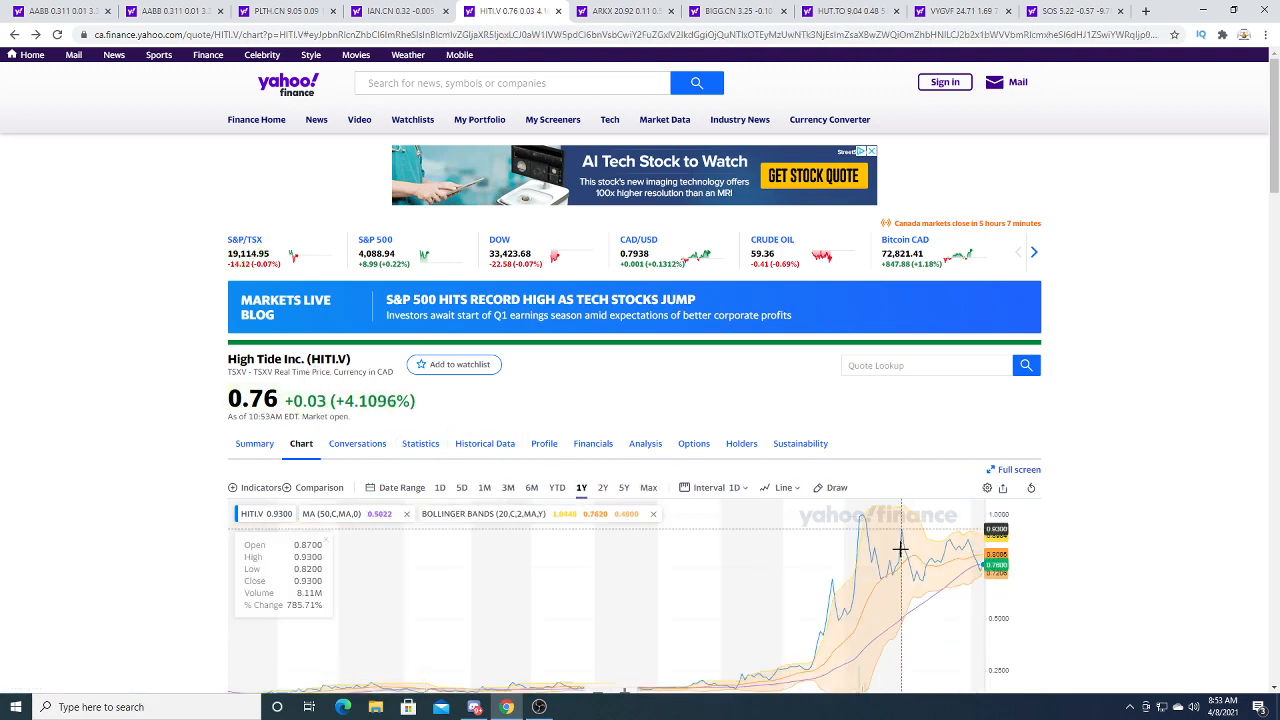
{"action": "scroll", "scroll_direction": "down", "scroll_amount": 3}
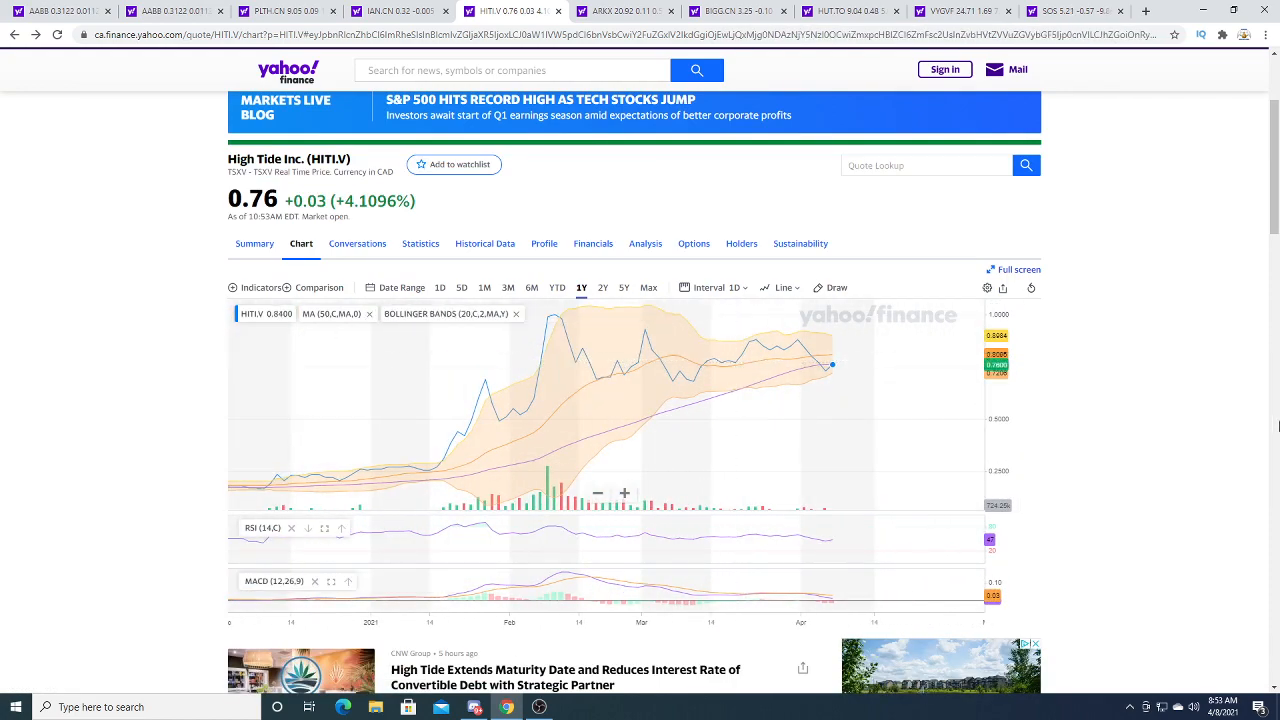
{"action": "scroll", "scroll_direction": "down", "scroll_amount": 3}
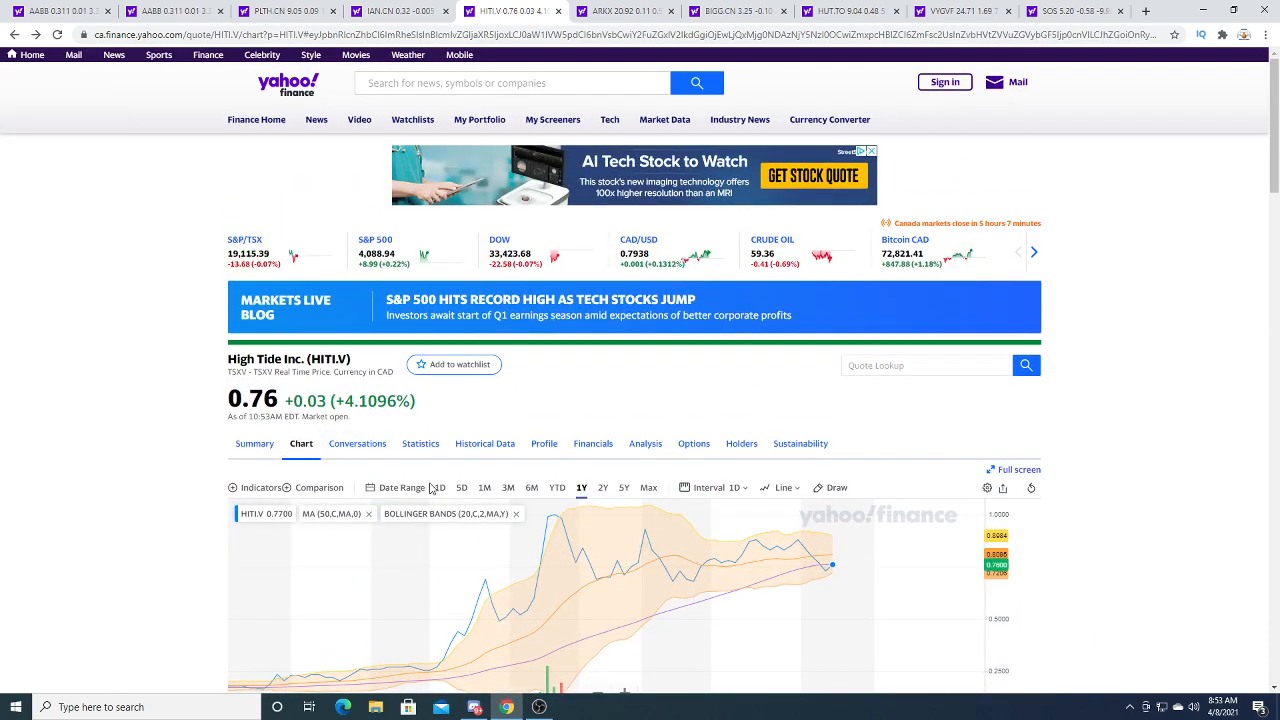
{"action": "left_click", "coordinate": [440, 488]}
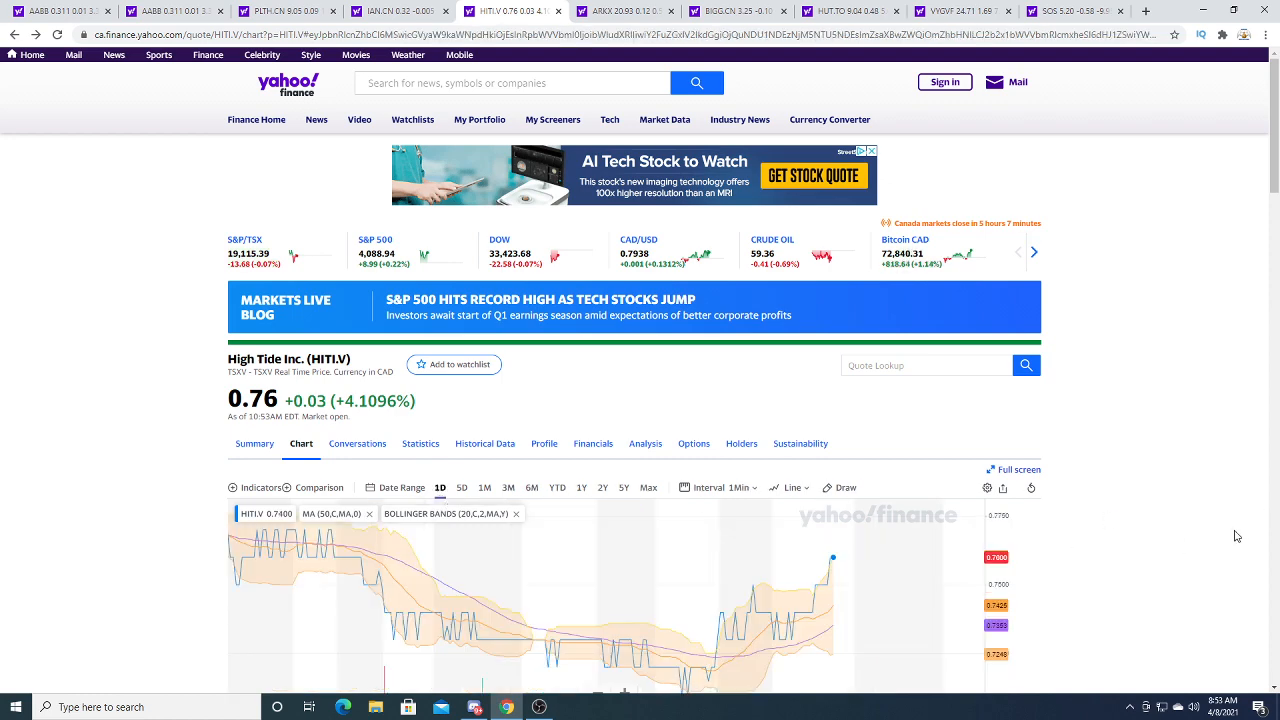
{"action": "scroll", "scroll_direction": "down", "scroll_amount": 3}
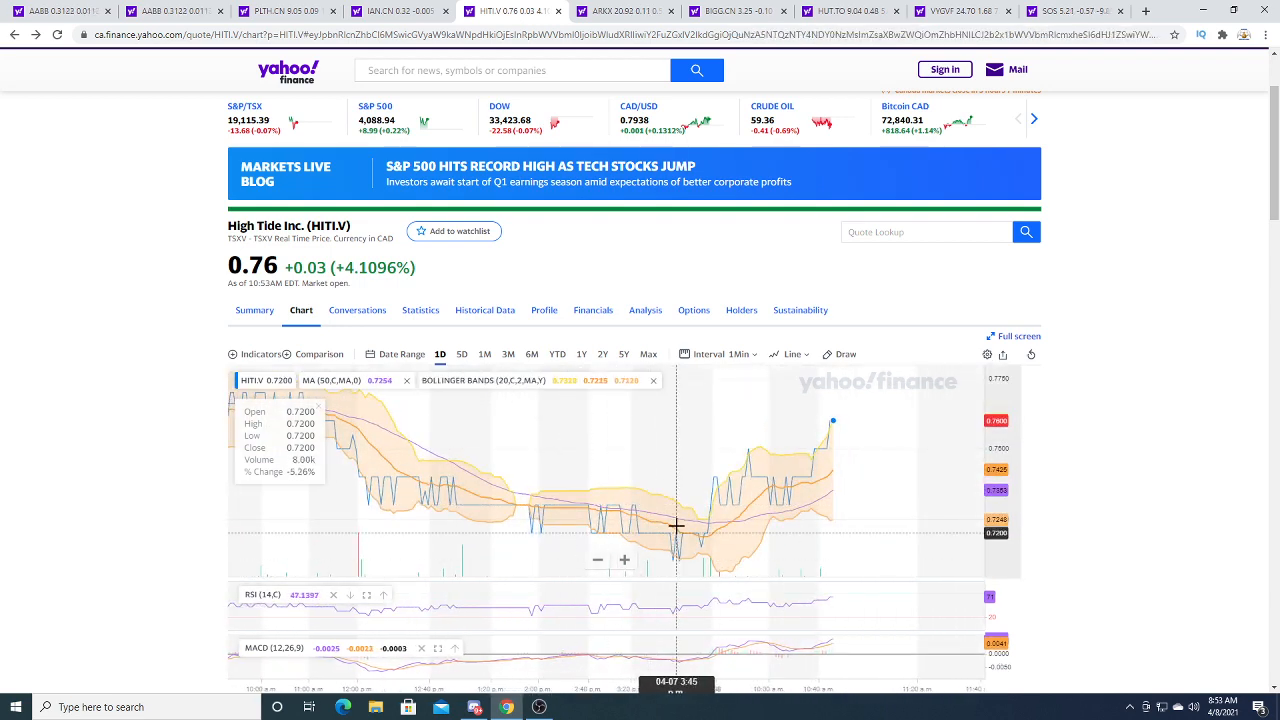
{"action": "mouse_move", "coordinate": [910, 402]}
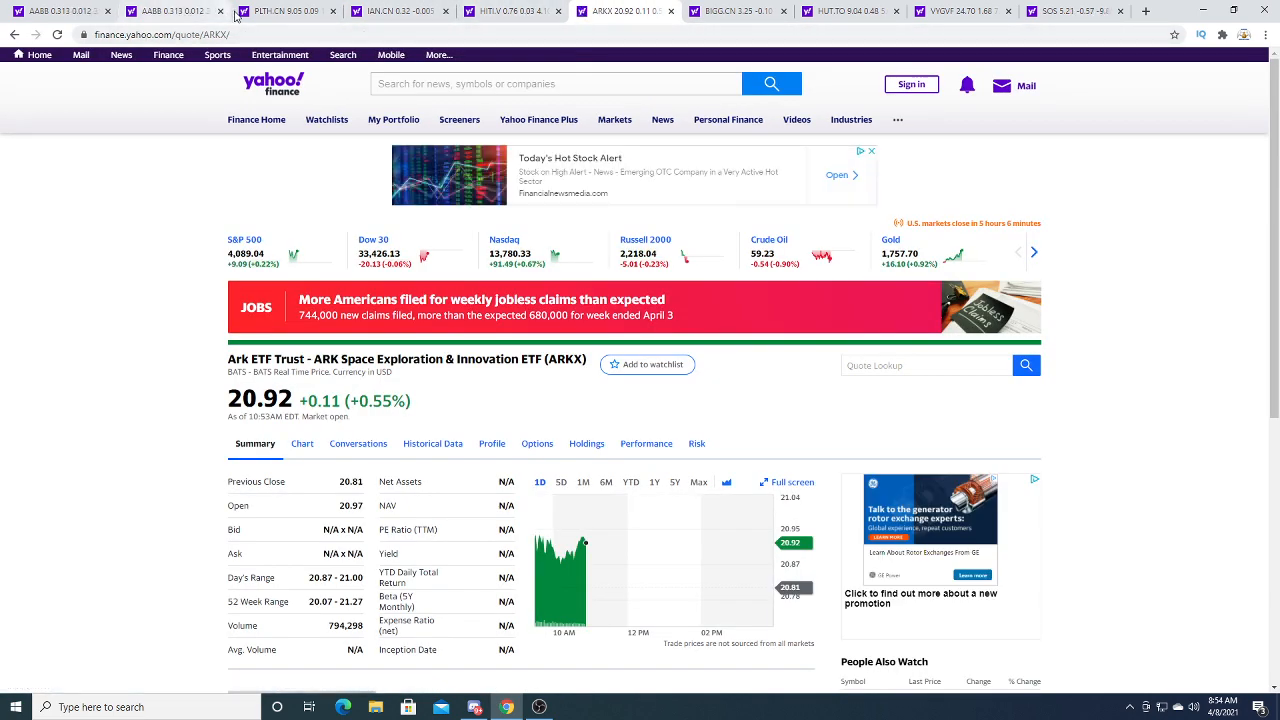
{"action": "mouse_move", "coordinate": [744, 12]}
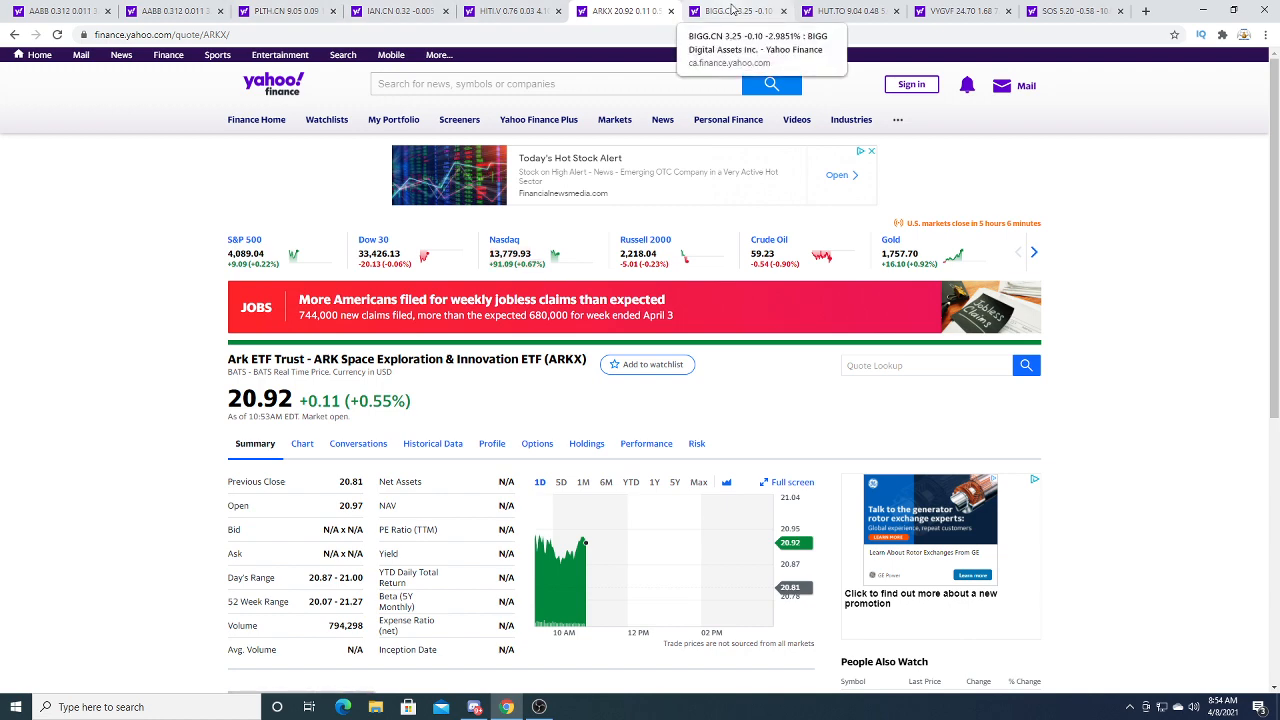
Switch to the BIGG Digital Assets (BIGG.CN) chart tab, then the Hut 8 Mining (HUT.TO) quote tab.
{"action": "left_click", "coordinate": [744, 12]}
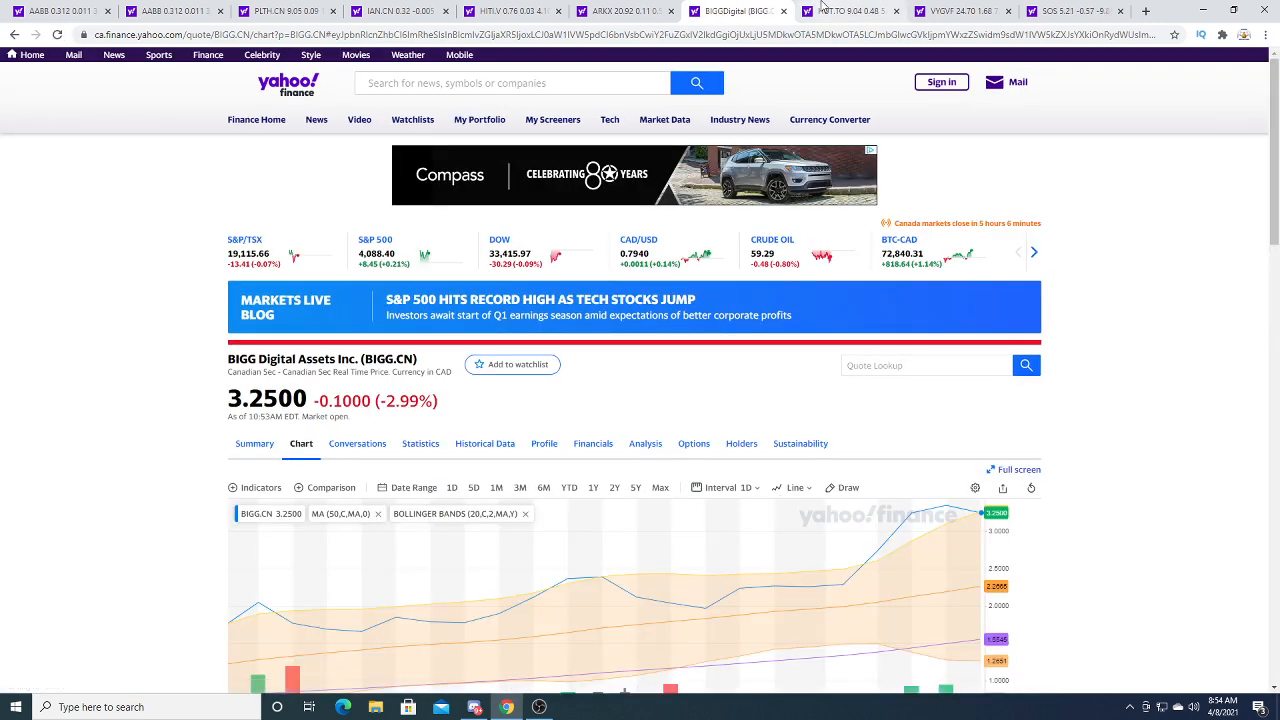
{"action": "mouse_move", "coordinate": [876, 12]}
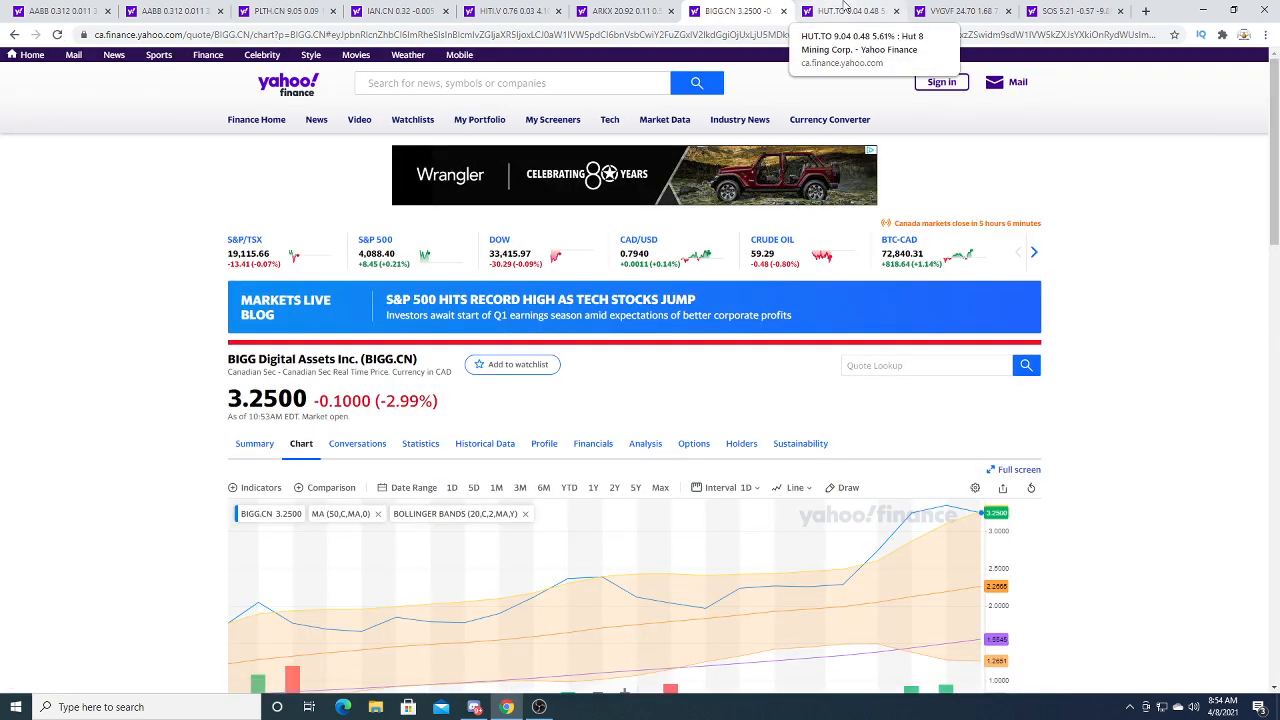
{"action": "left_click", "coordinate": [856, 12]}
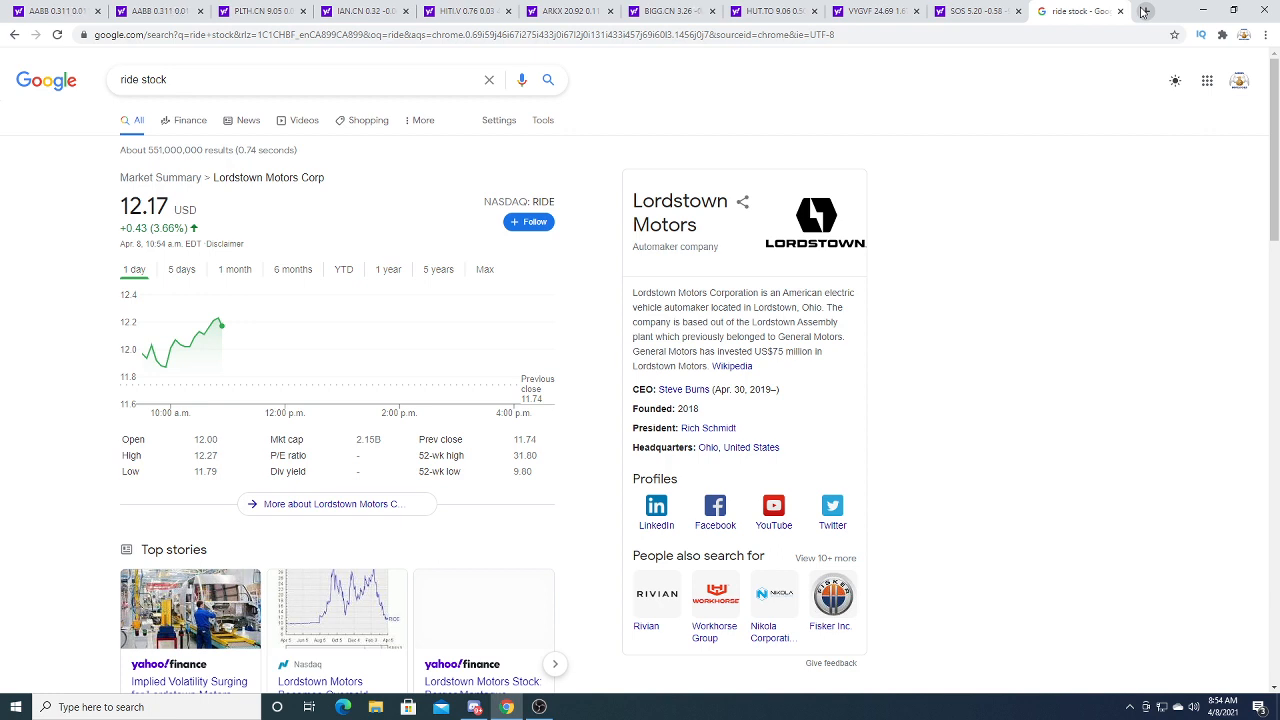
Search Google for XL Fleet stock and then Romeo Power (rmo) stock, each in a new tab.
{"action": "left_click", "coordinate": [1144, 12]}
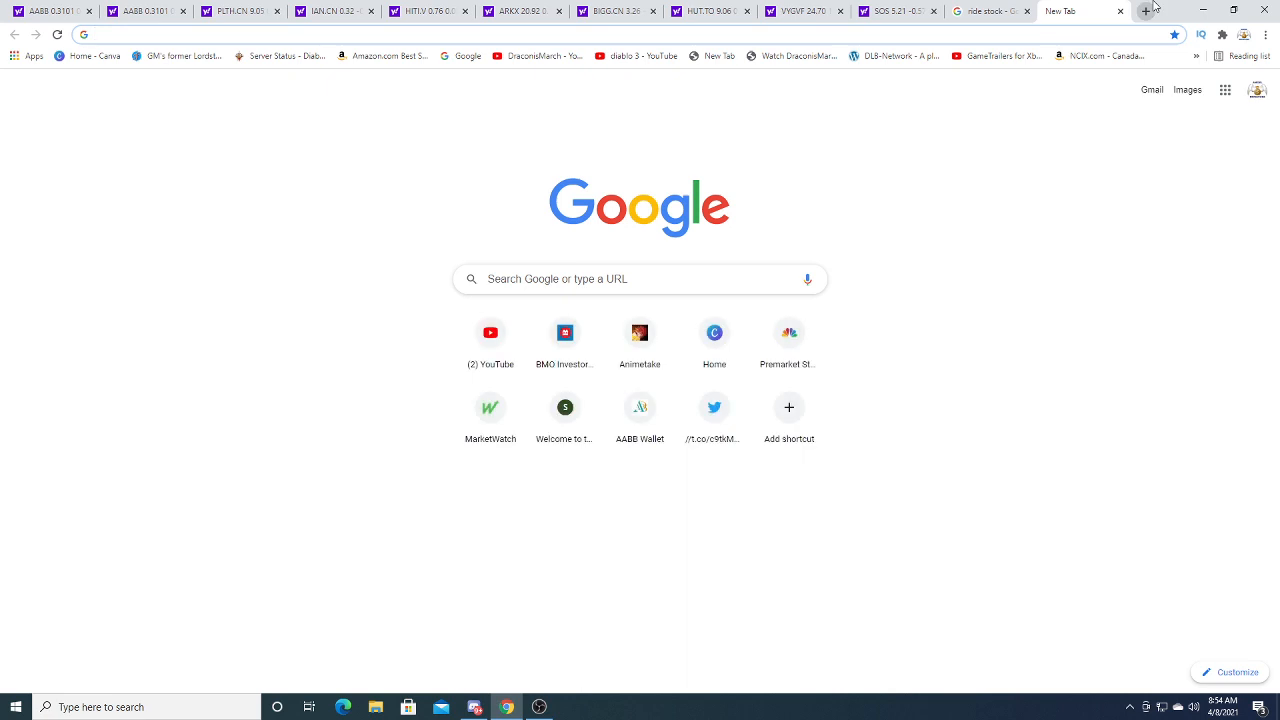
{"action": "type", "text": "xx"}
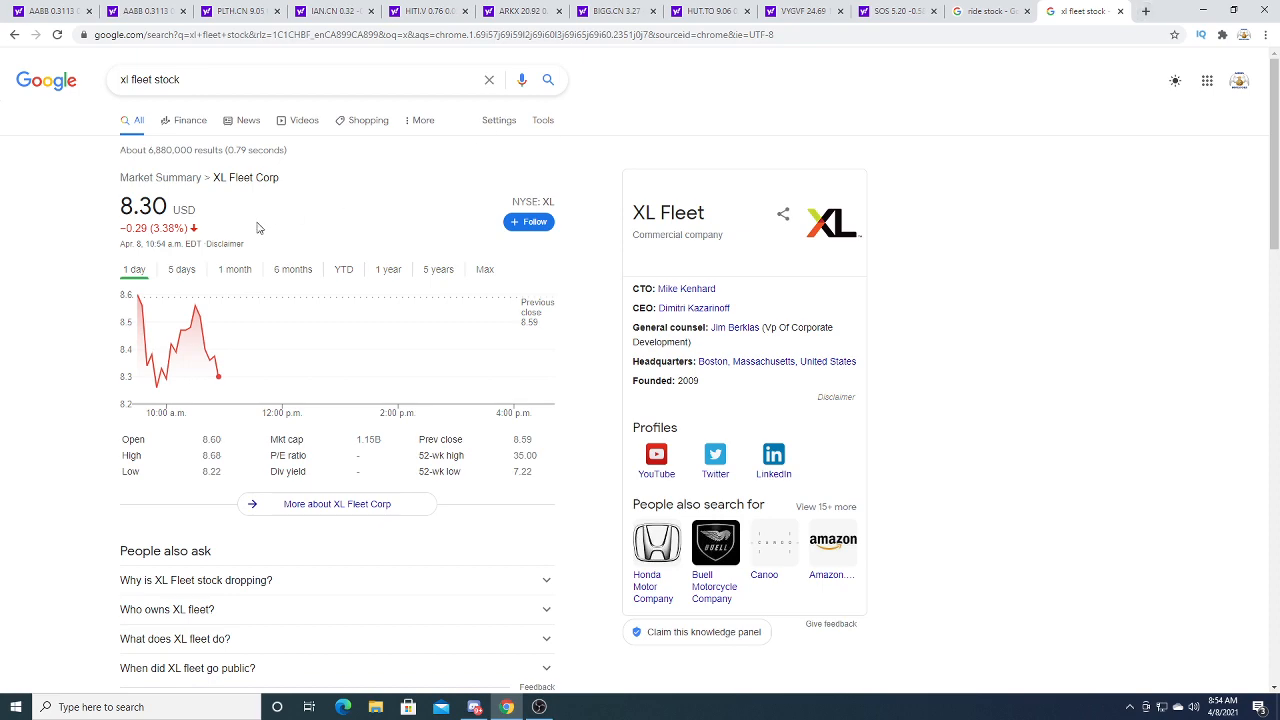
{"action": "mouse_move", "coordinate": [1162, 12]}
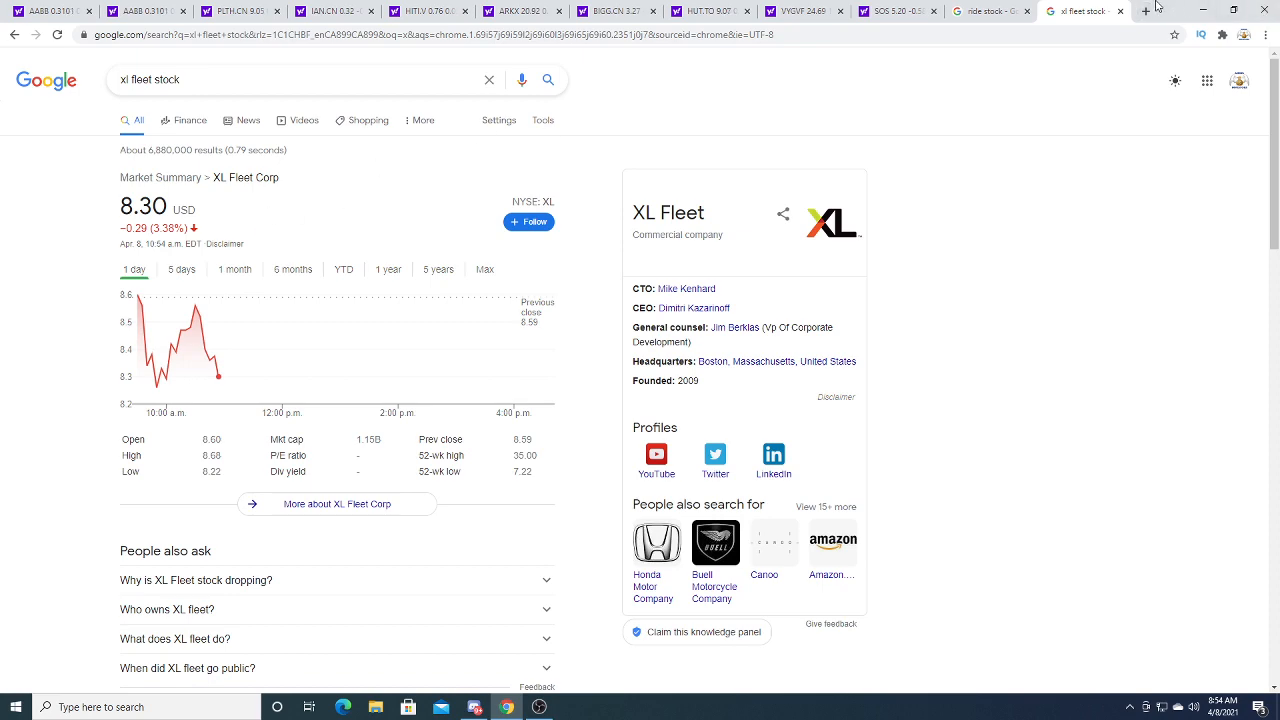
{"action": "left_click", "coordinate": [1148, 12]}
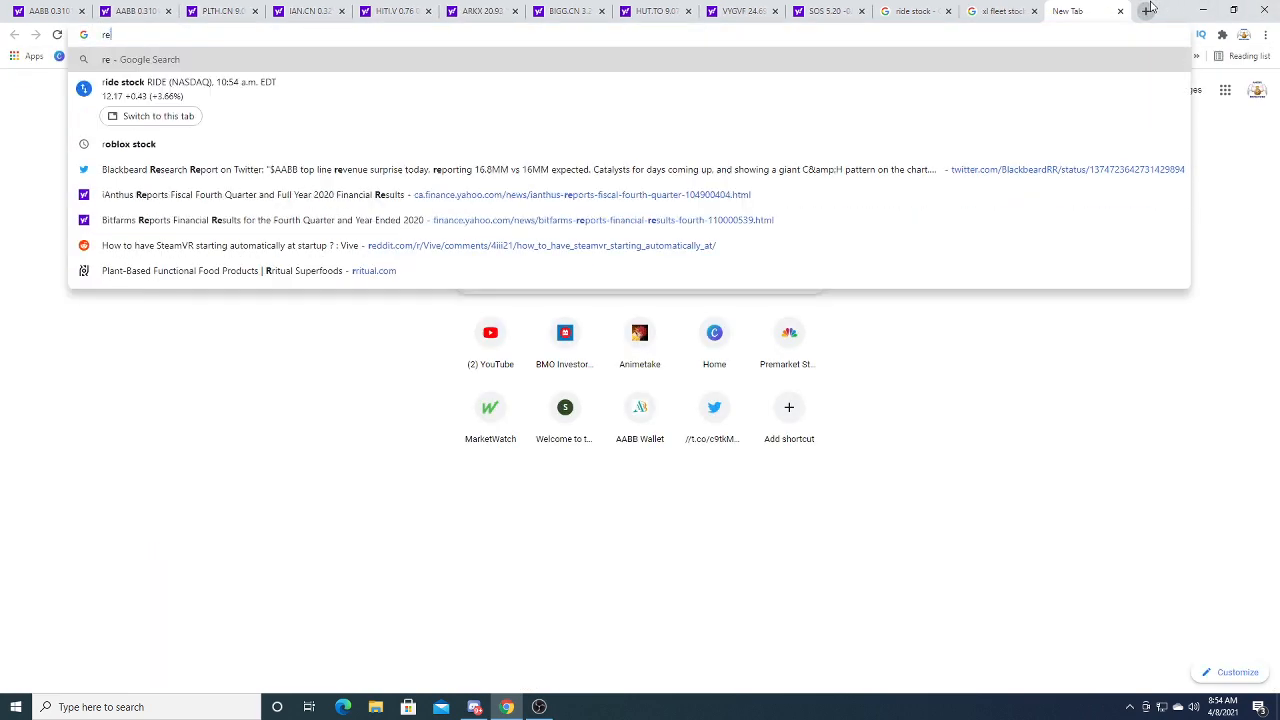
{"action": "type", "text": "rmo stock"}
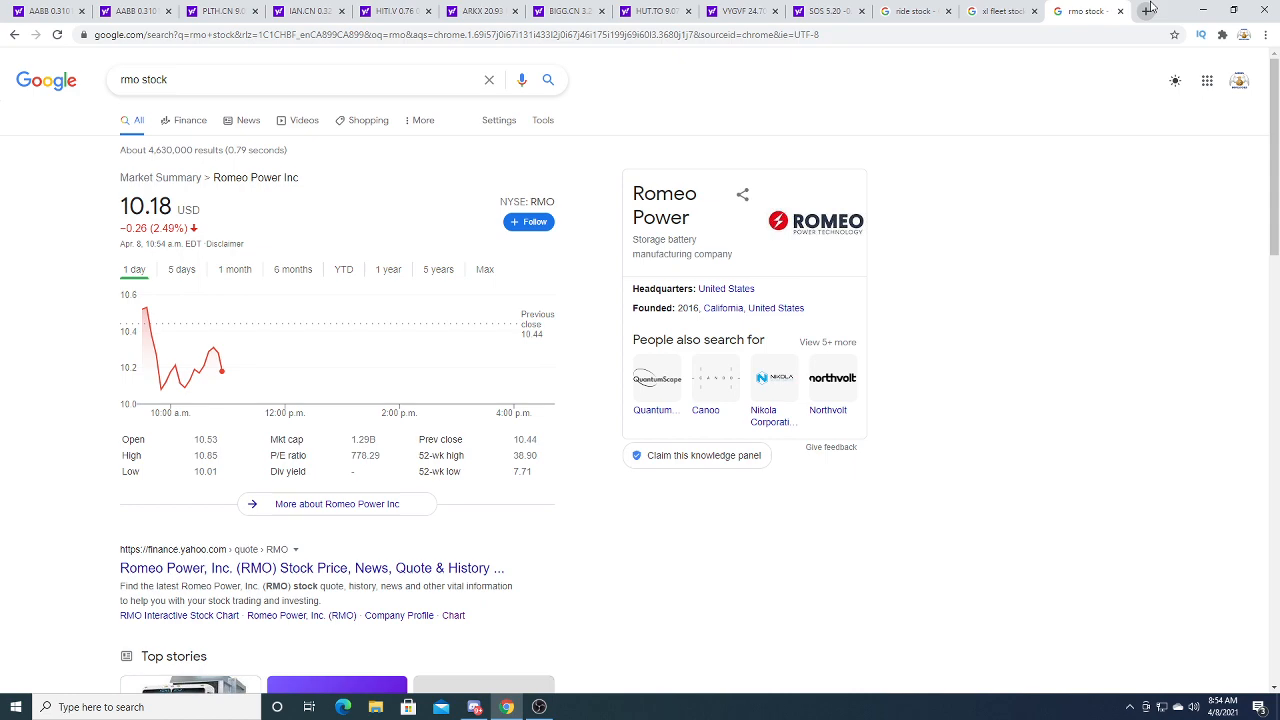
Search Google for Cresco Labs stock and GameStop (gme), ending on a fresh blank tab.
{"action": "left_click", "coordinate": [1148, 12]}
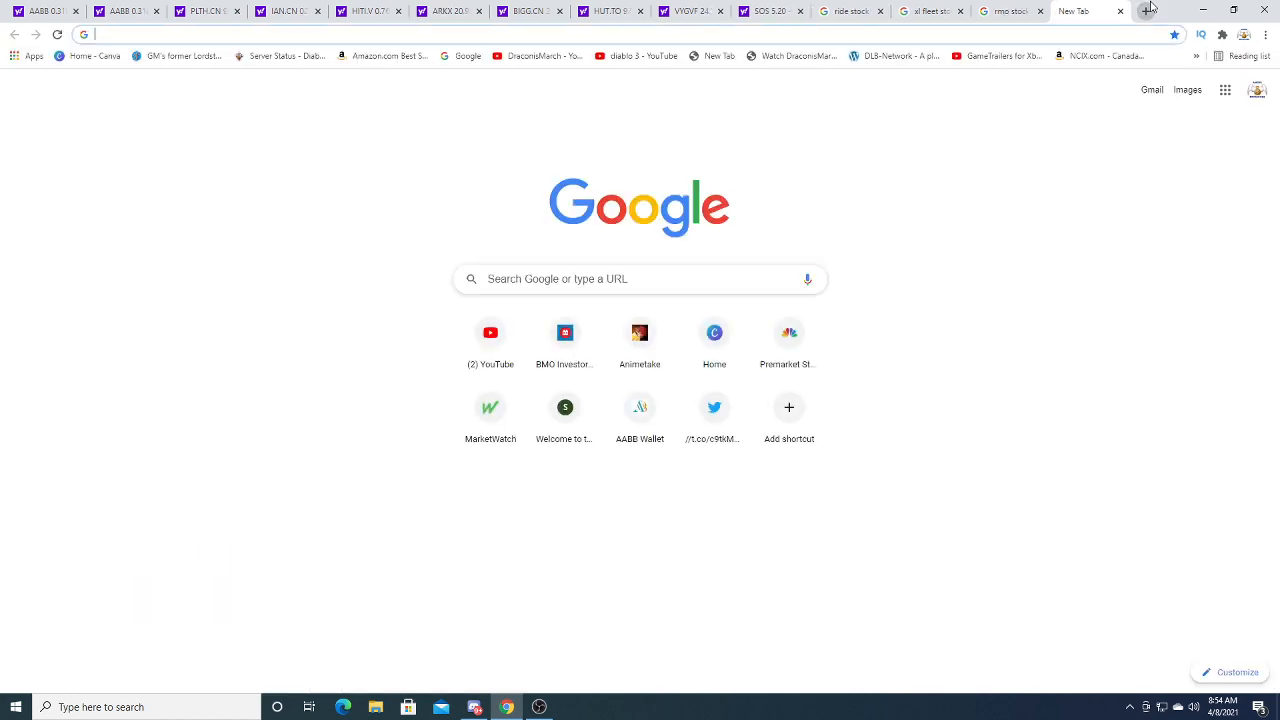
{"action": "type", "text": "cres"}
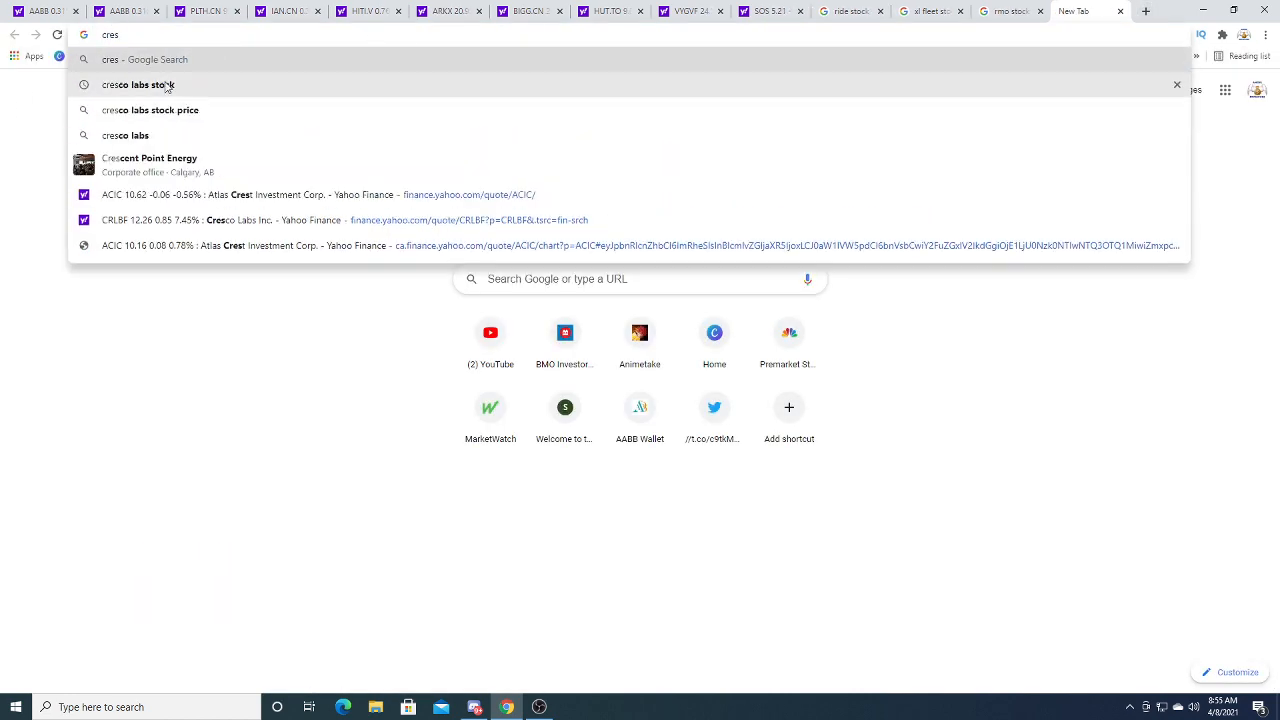
{"action": "left_click", "coordinate": [138, 84]}
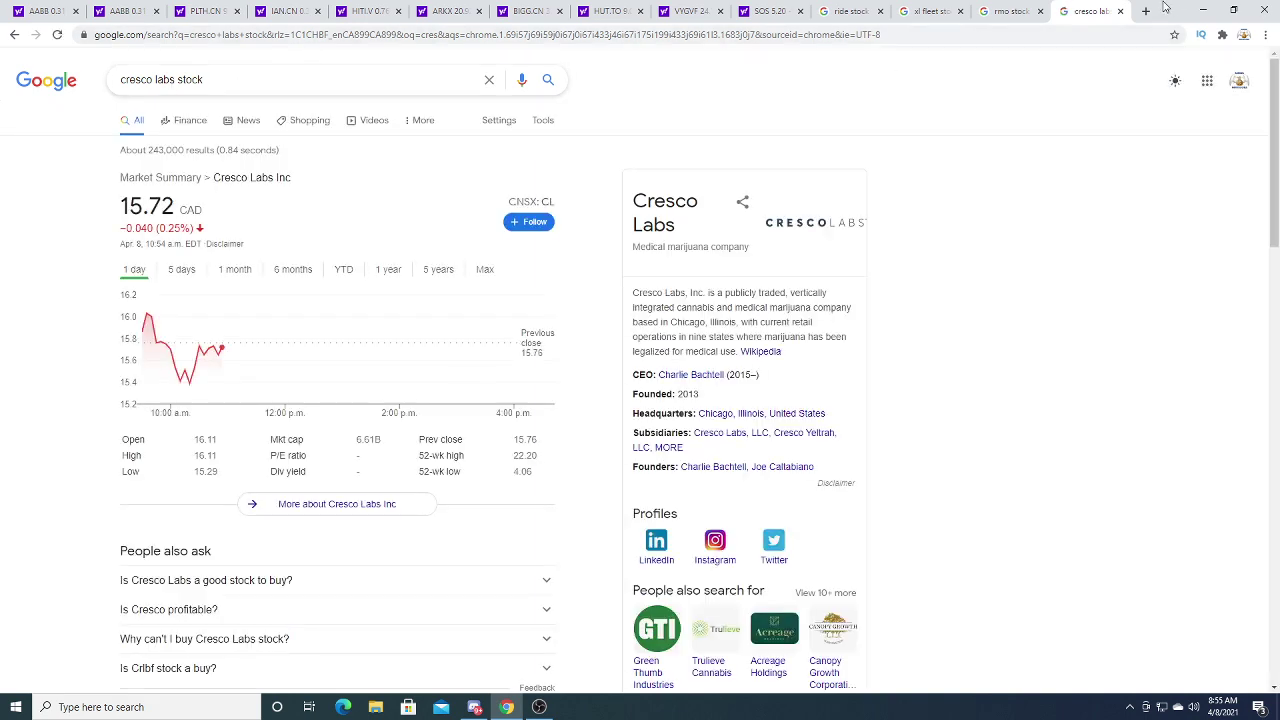
{"action": "left_click", "coordinate": [1146, 12]}
{"action": "type", "text": "gme"}
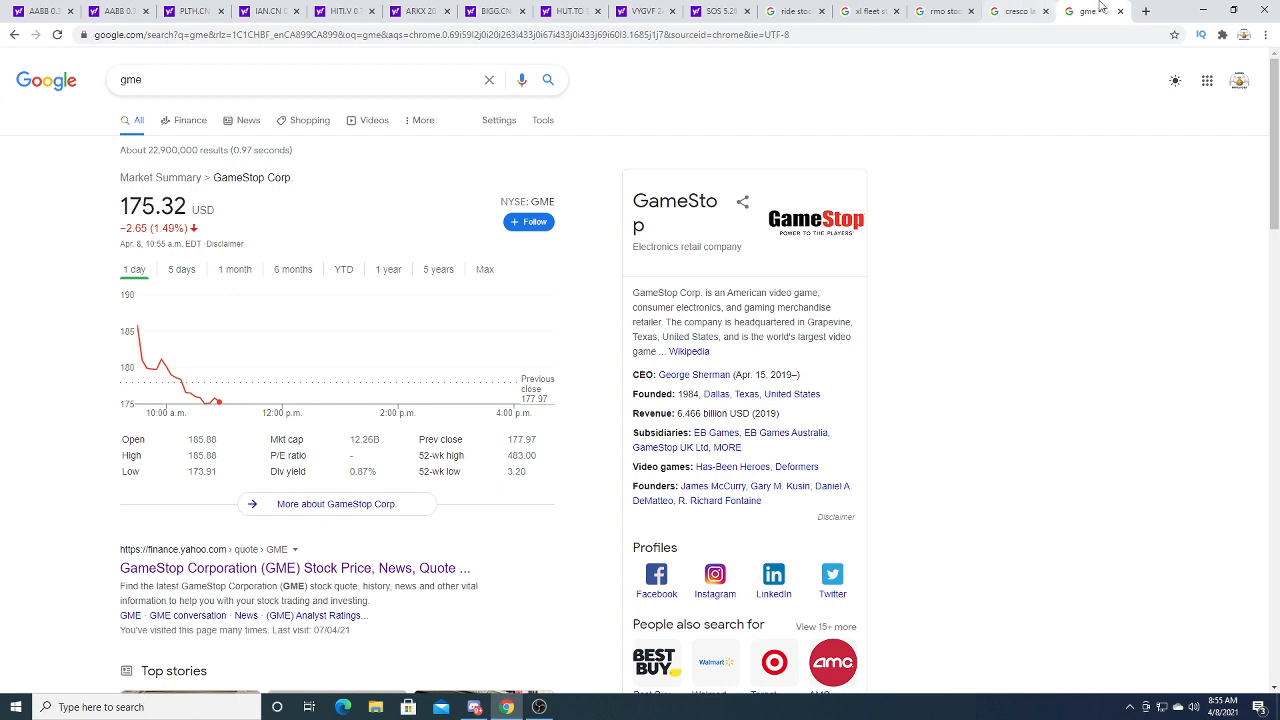
{"action": "left_click", "coordinate": [1144, 12]}
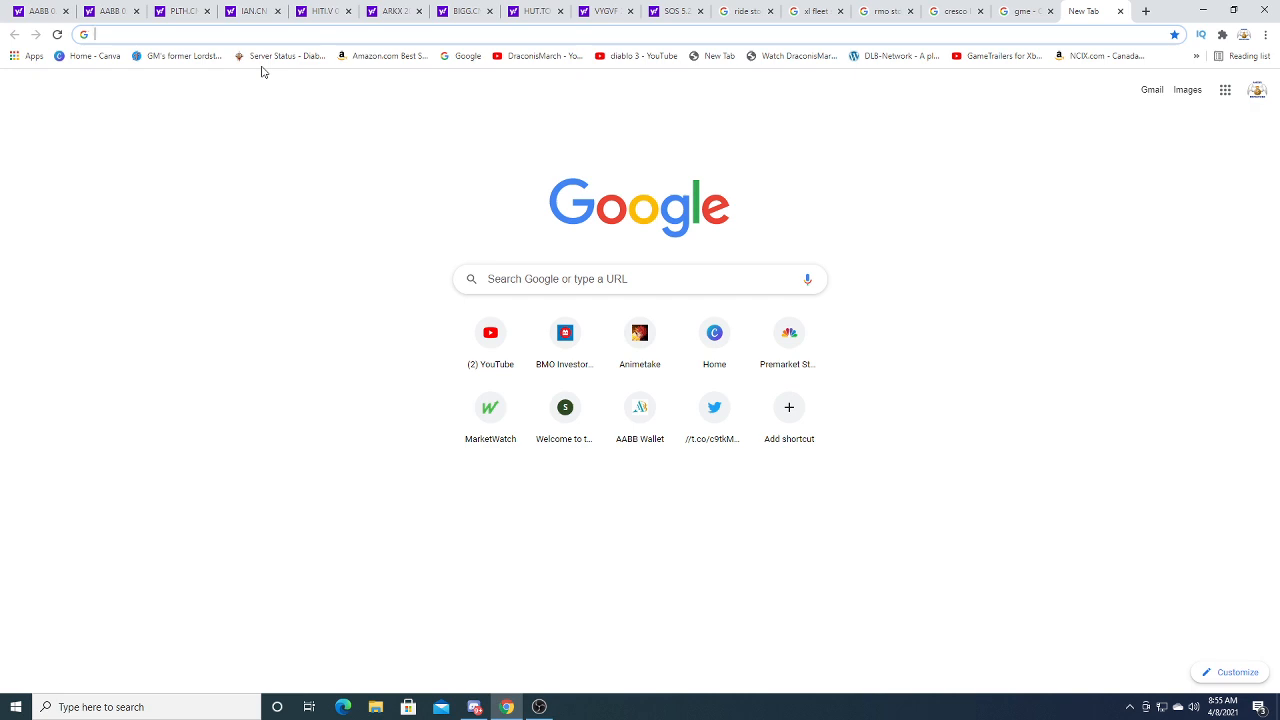
Search Google for NIO stock, then switch to the MarketWatch front page tab.
{"action": "type", "text": "nio stock"}
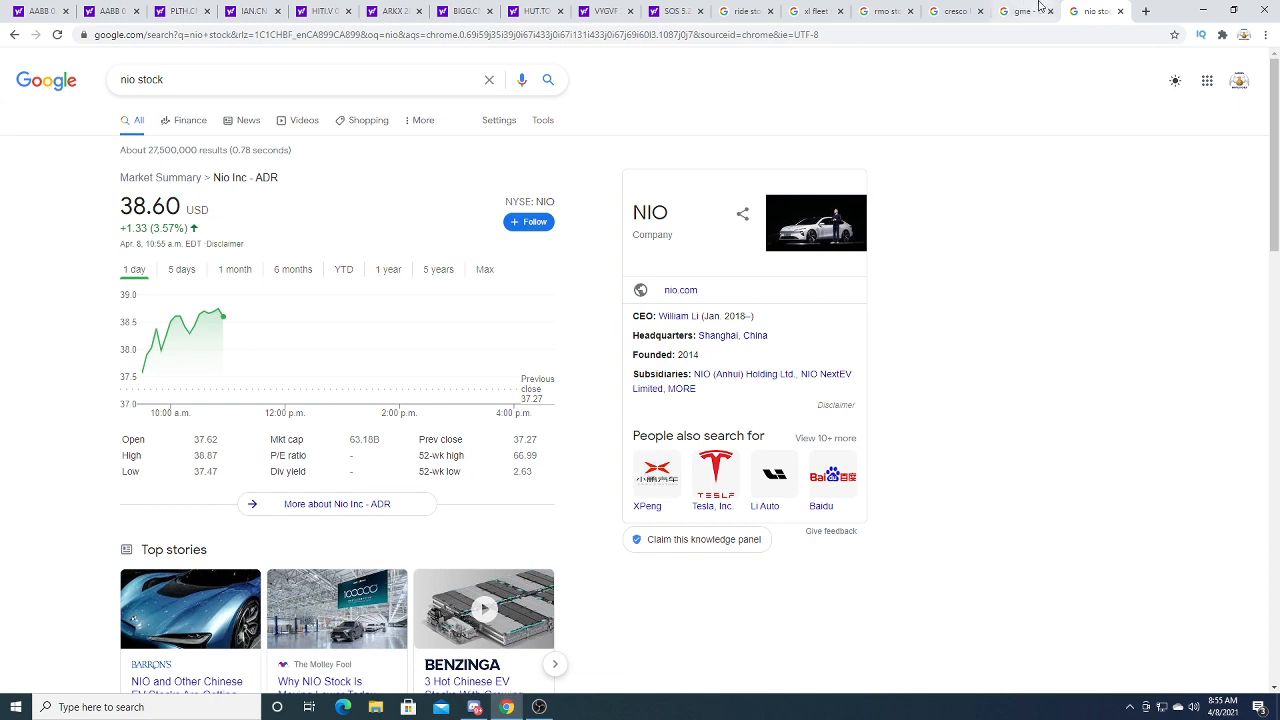
{"action": "left_click", "coordinate": [1144, 12]}
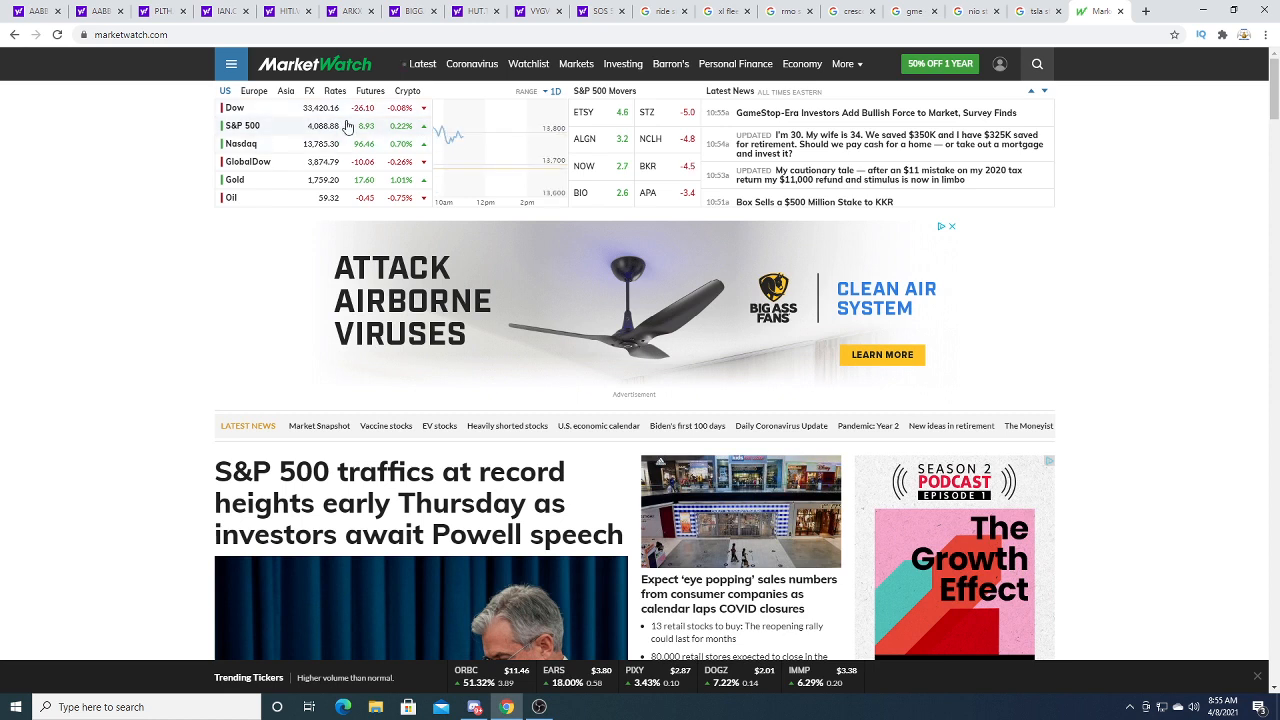
{"action": "mouse_move", "coordinate": [884, 116]}
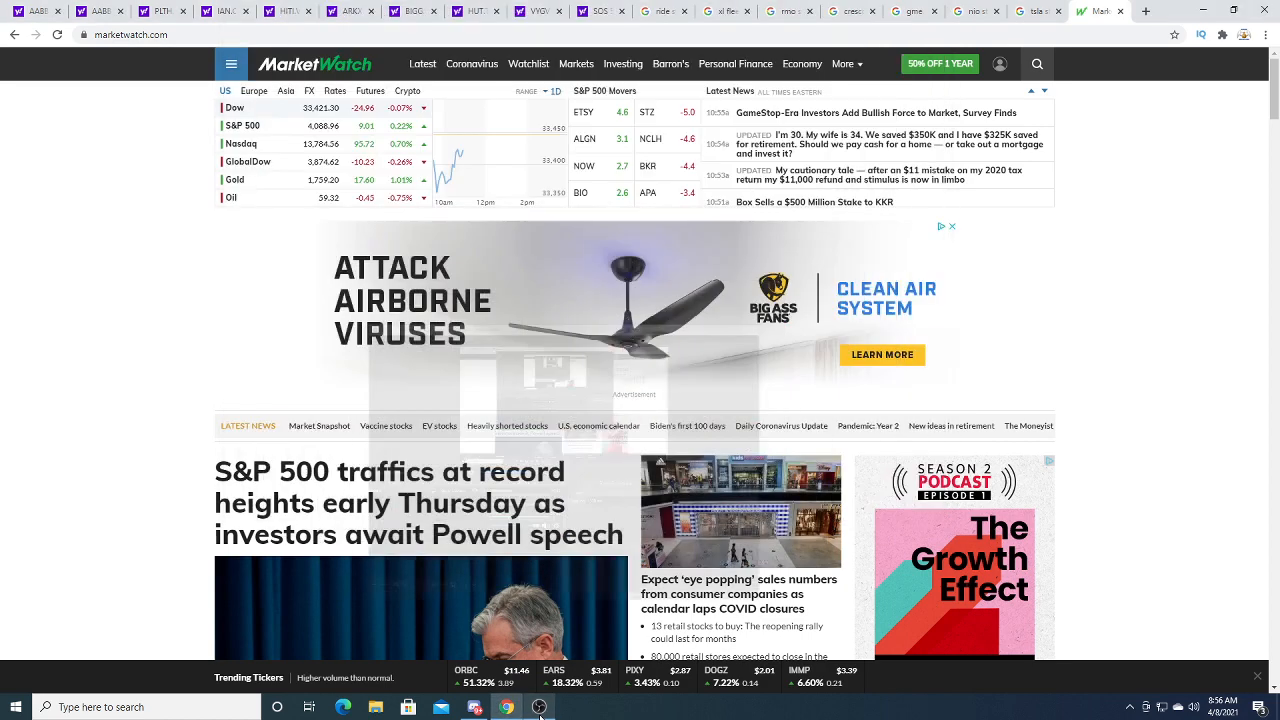
{"action": "mouse_move", "coordinate": [388, 536]}
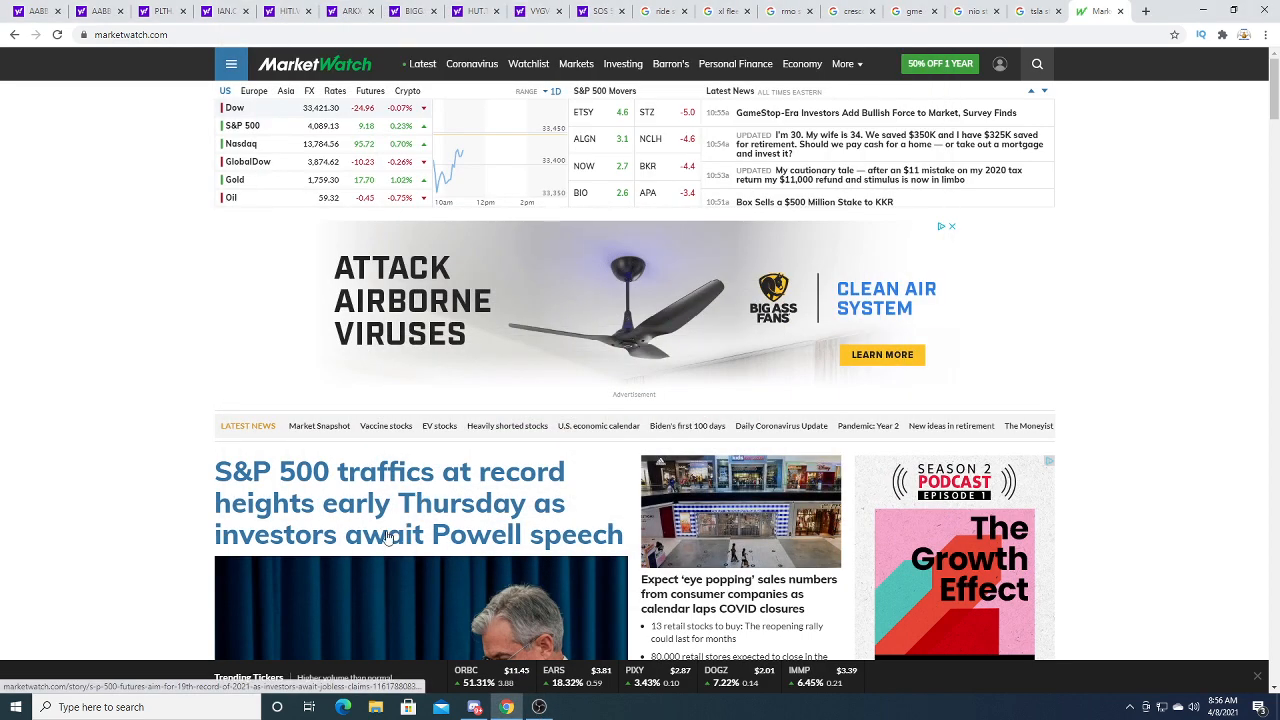